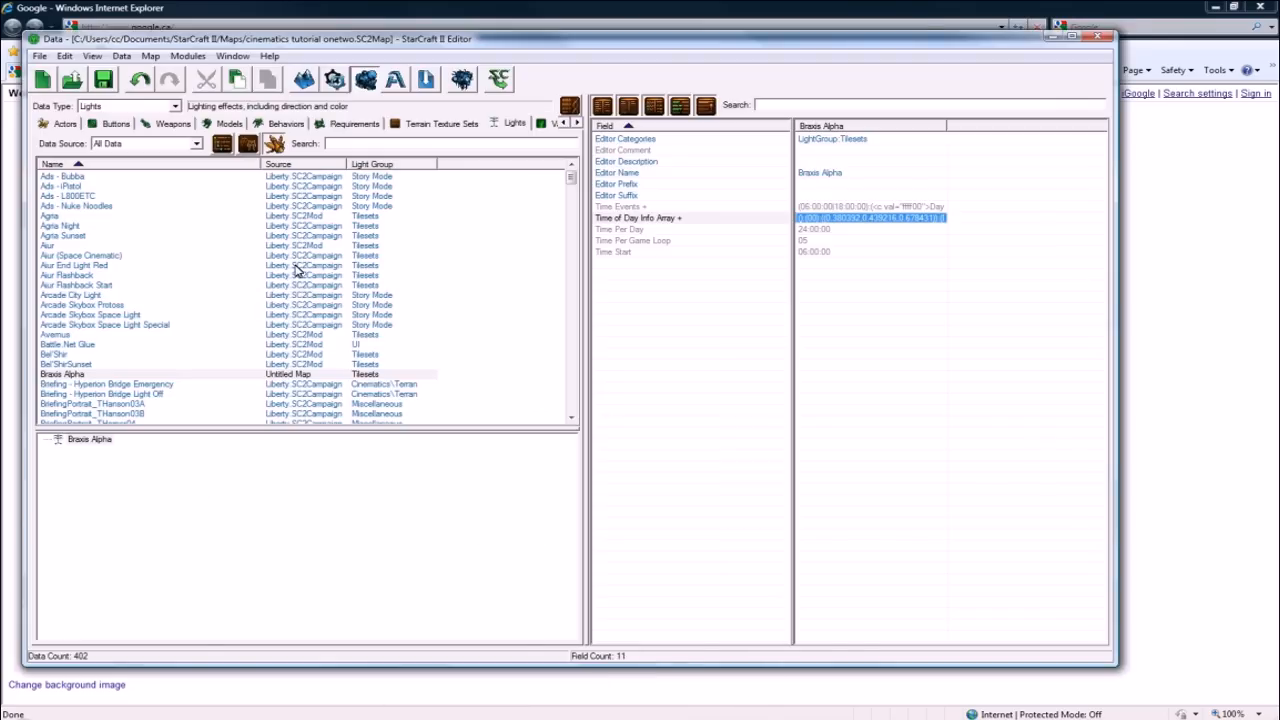
Step: Select the Spectre unit in the Data Editor's Units list
click(167, 106)
text(spe)
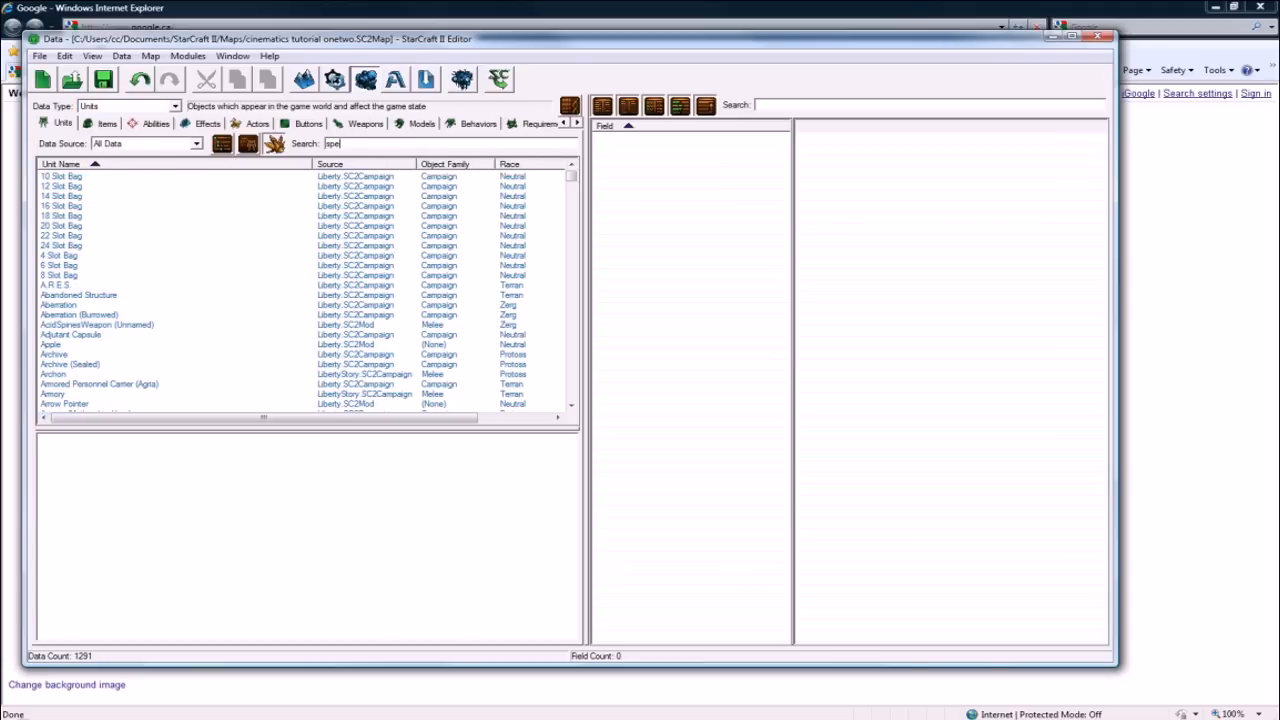
text(ct)
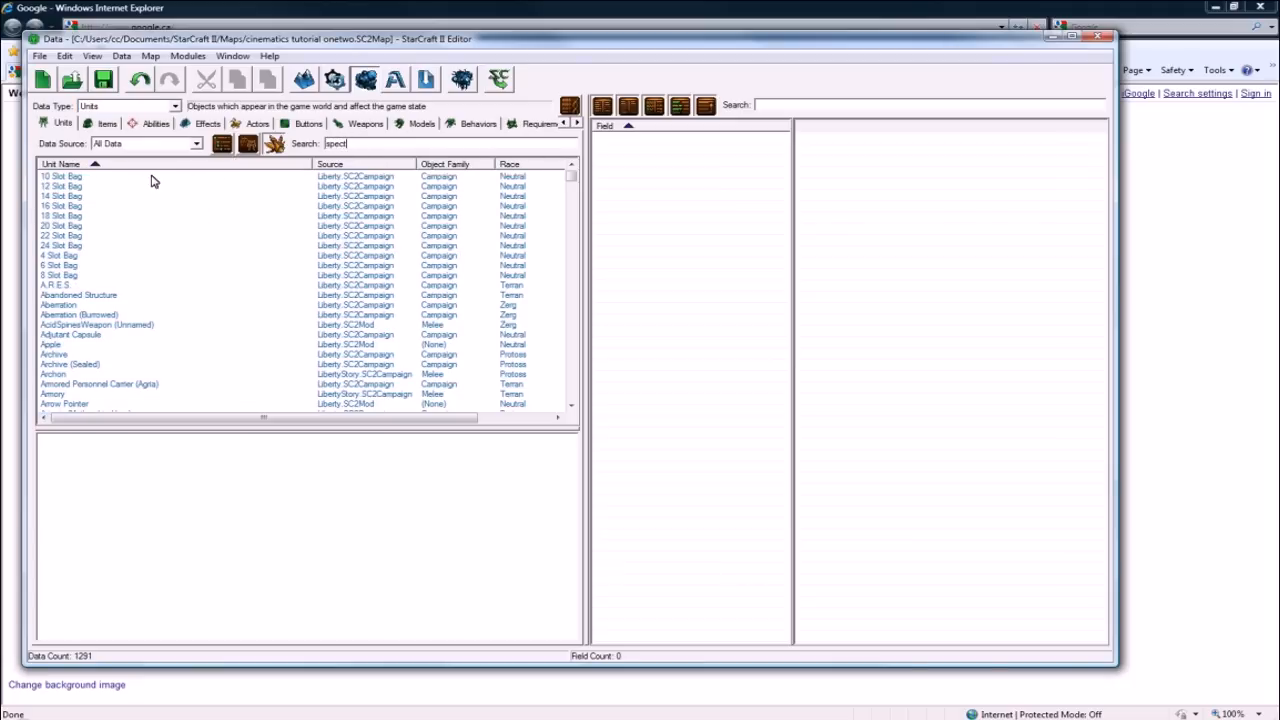
click(55, 206)
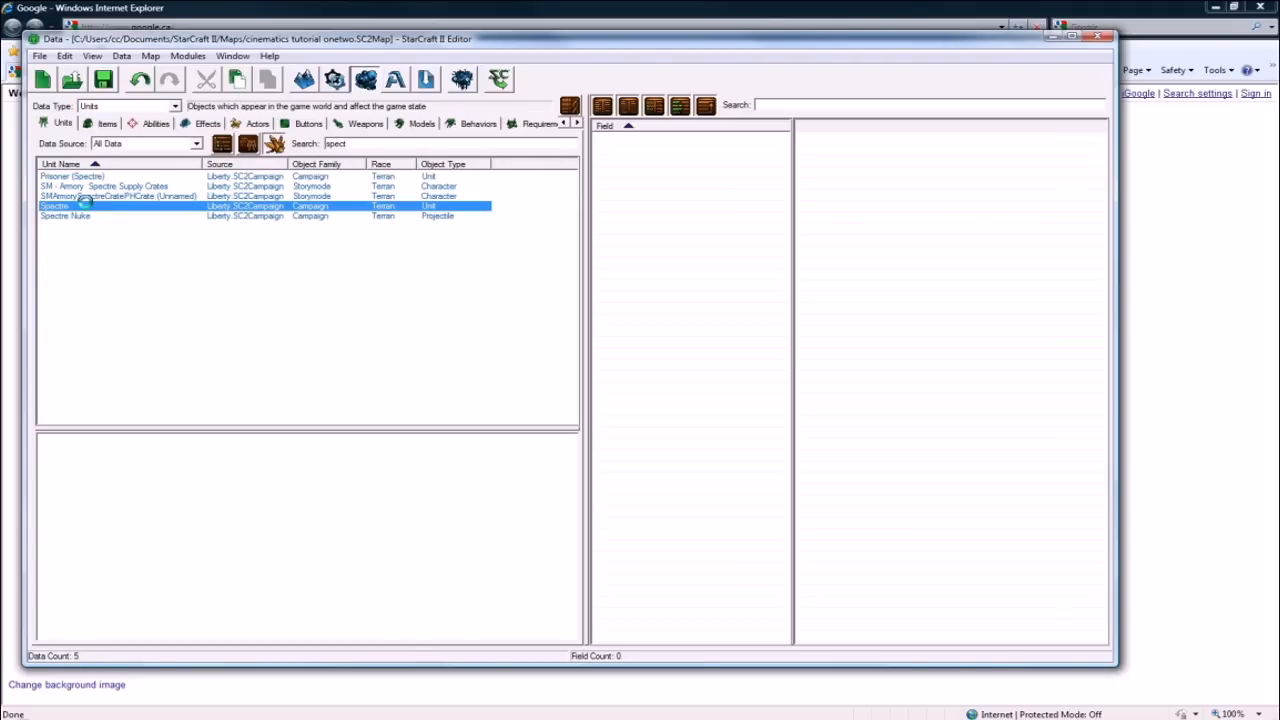
click(55, 207)
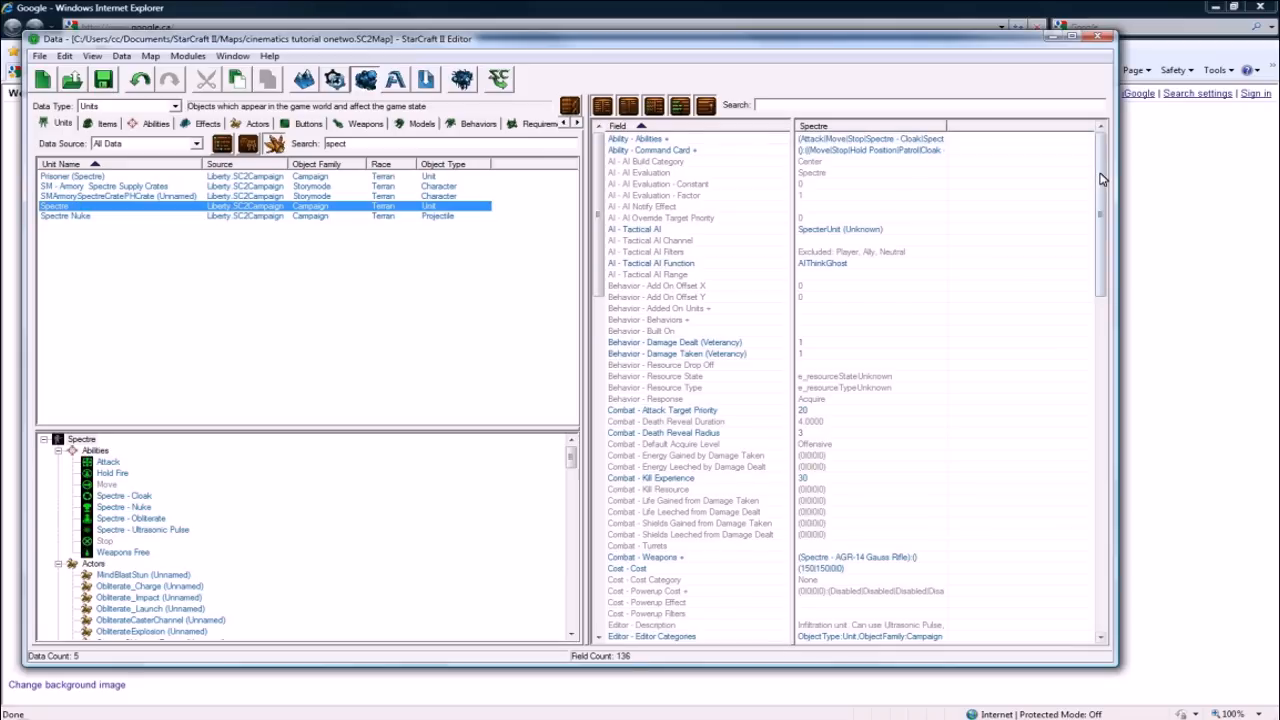
Step: Set Spectre's Life Maximum to 5000 and adjust its AGR-14 Gauss Rifle damage amount
scroll(down, 3)
text(5000)
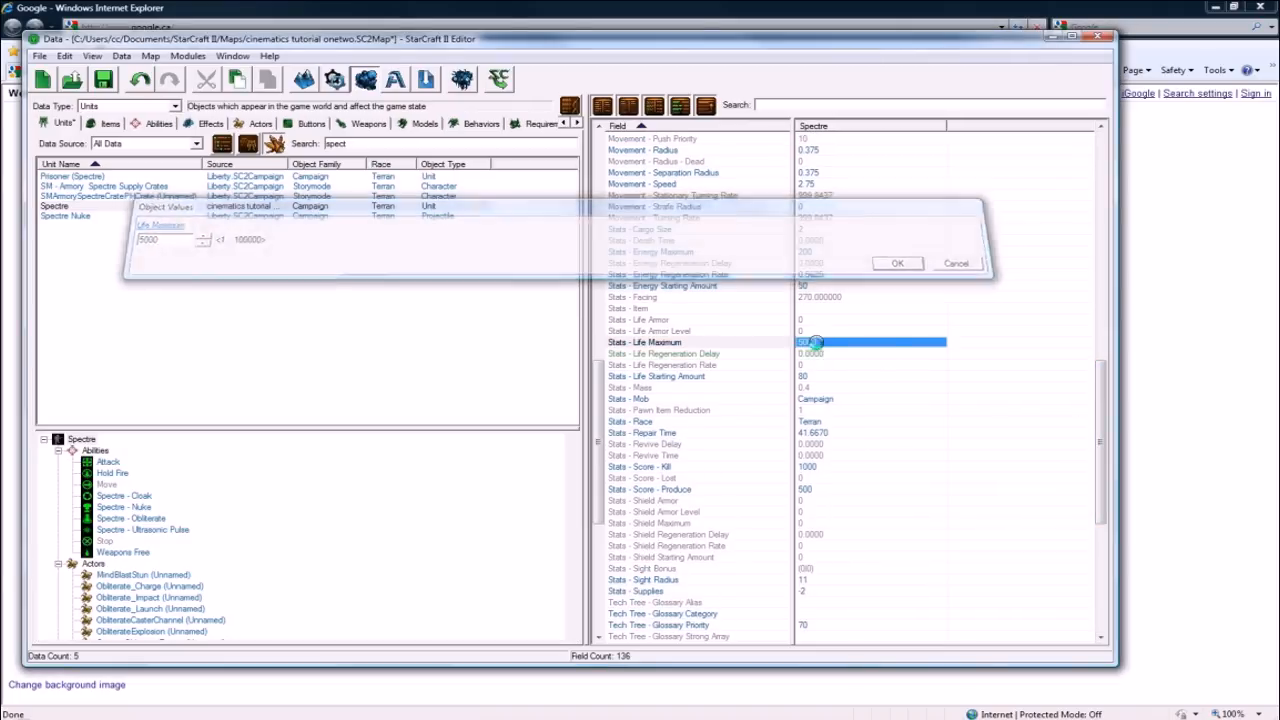
click(896, 263)
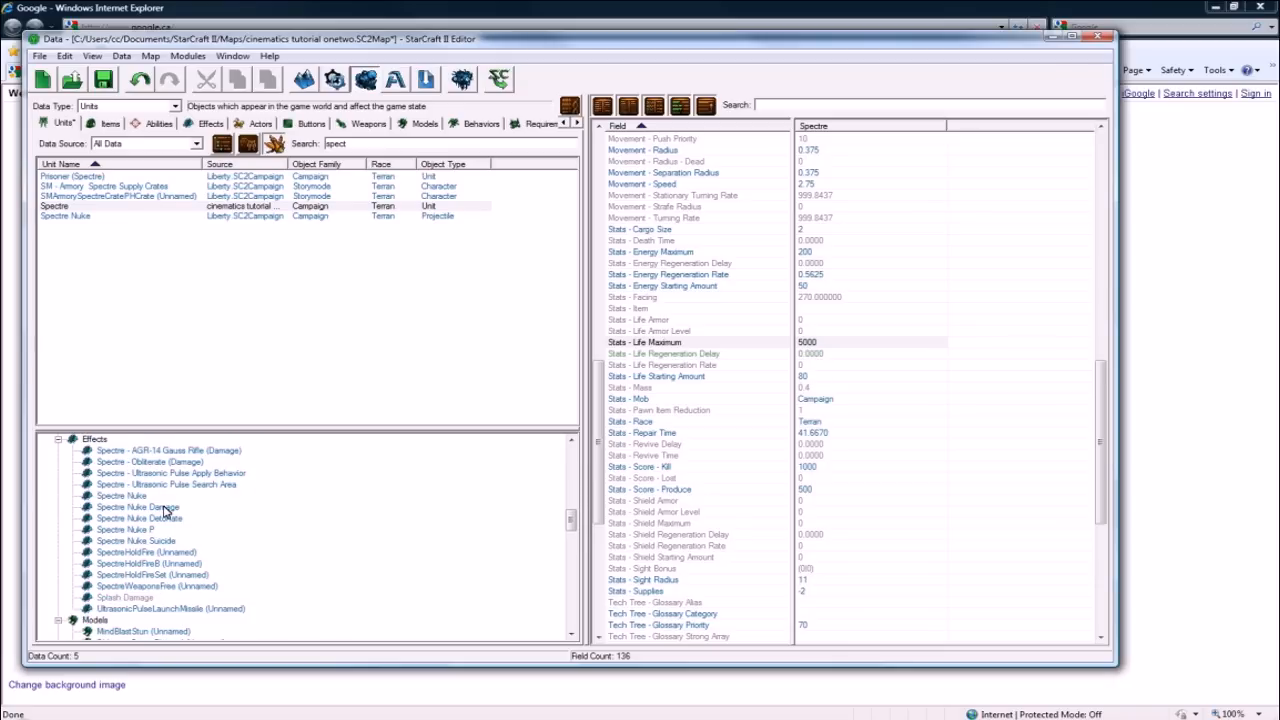
scroll(down, 3)
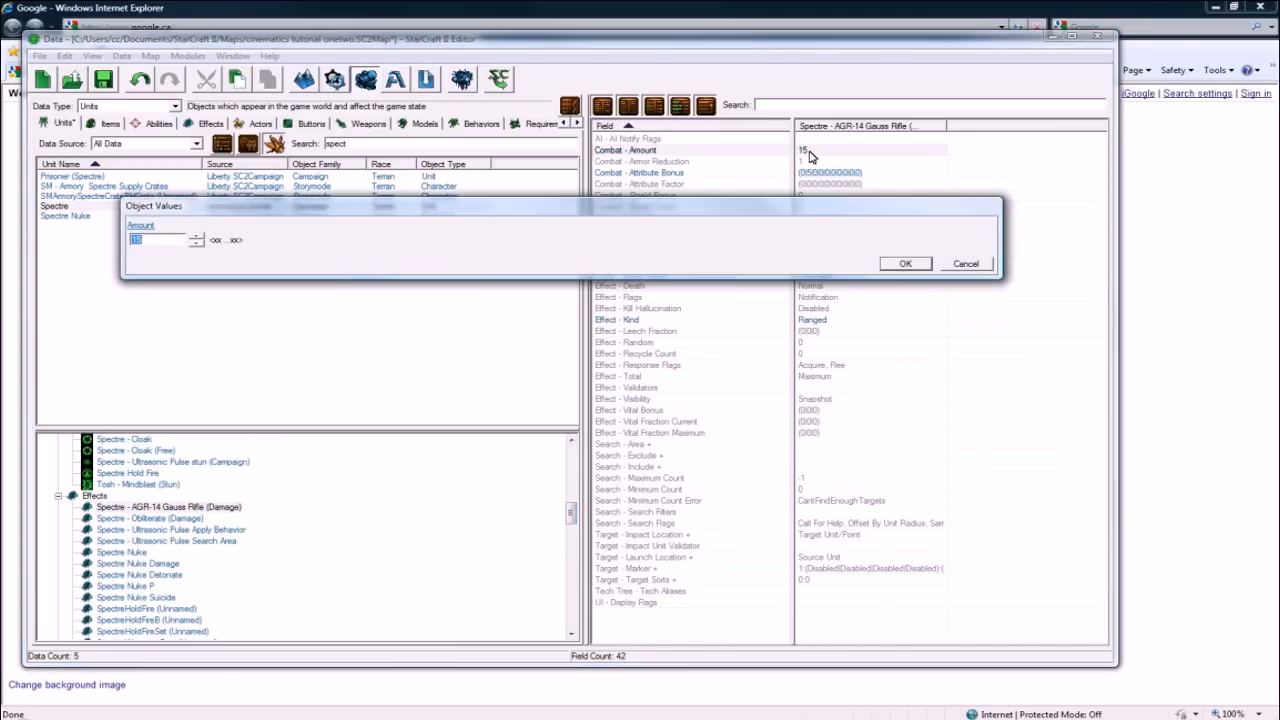
click(905, 263)
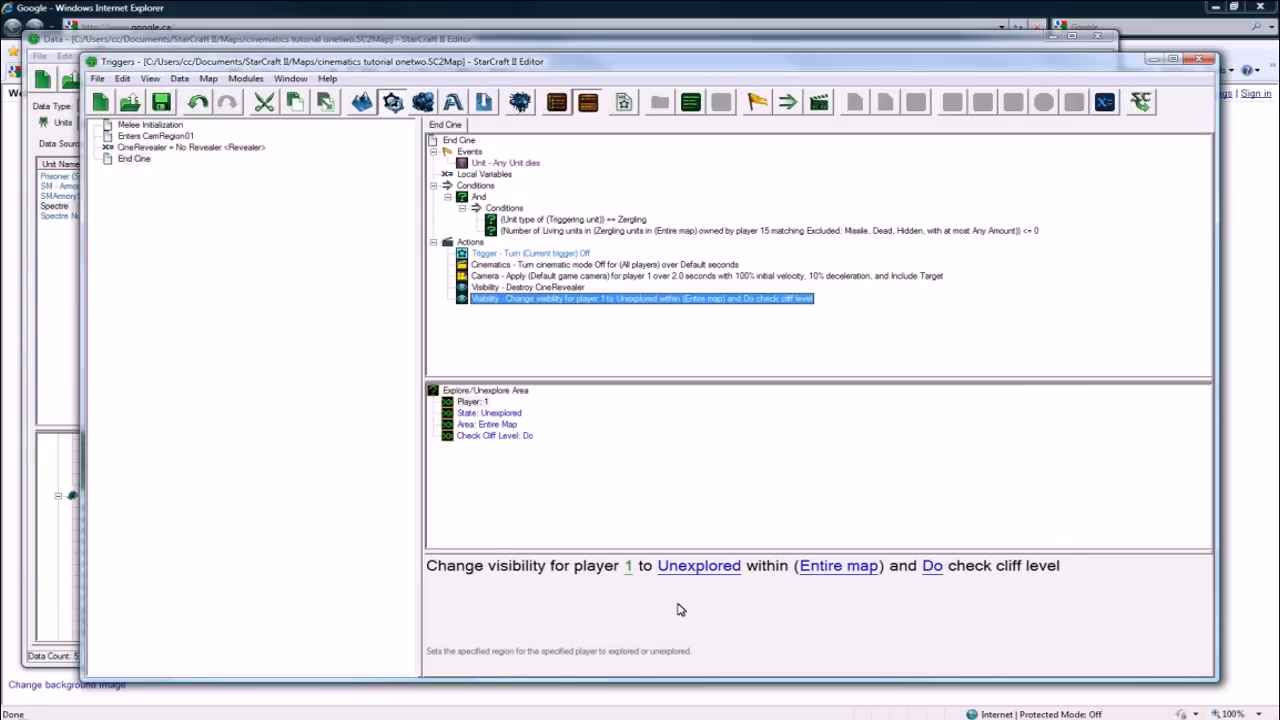
Step: Review the Apply Camera actions in Melee Initialization and Enters CamRegion01
click(149, 123)
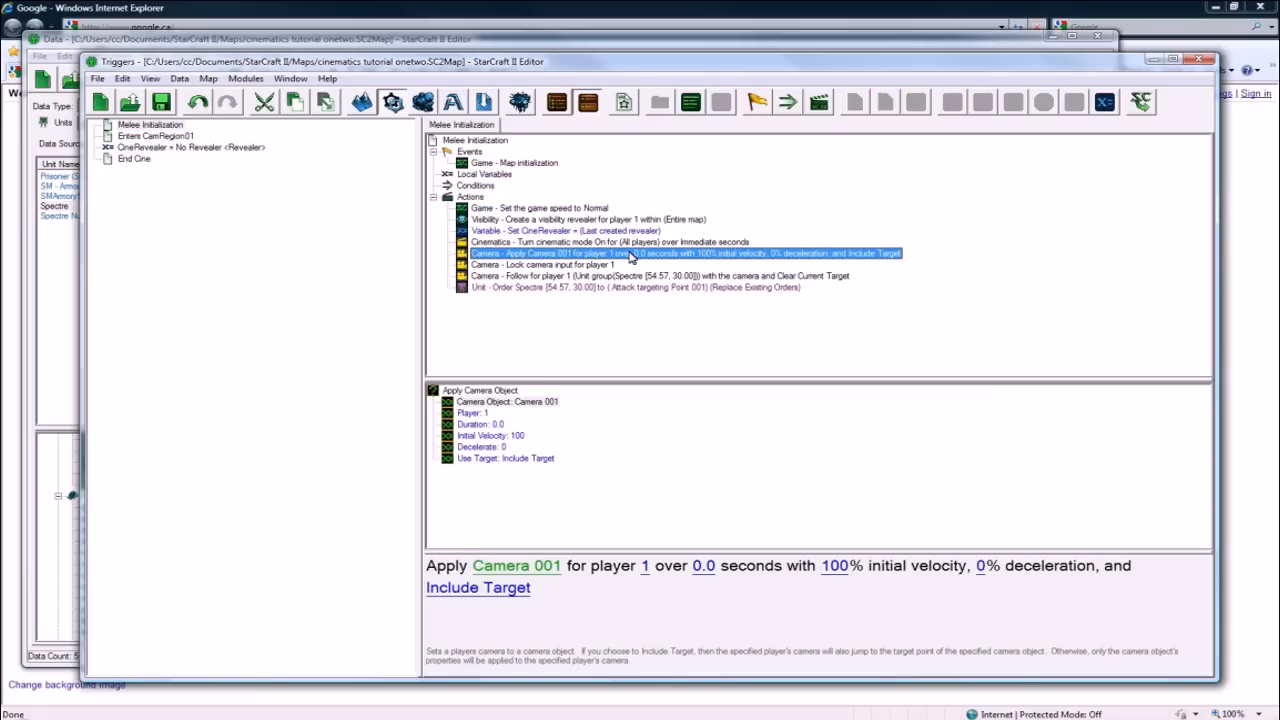
click(160, 137)
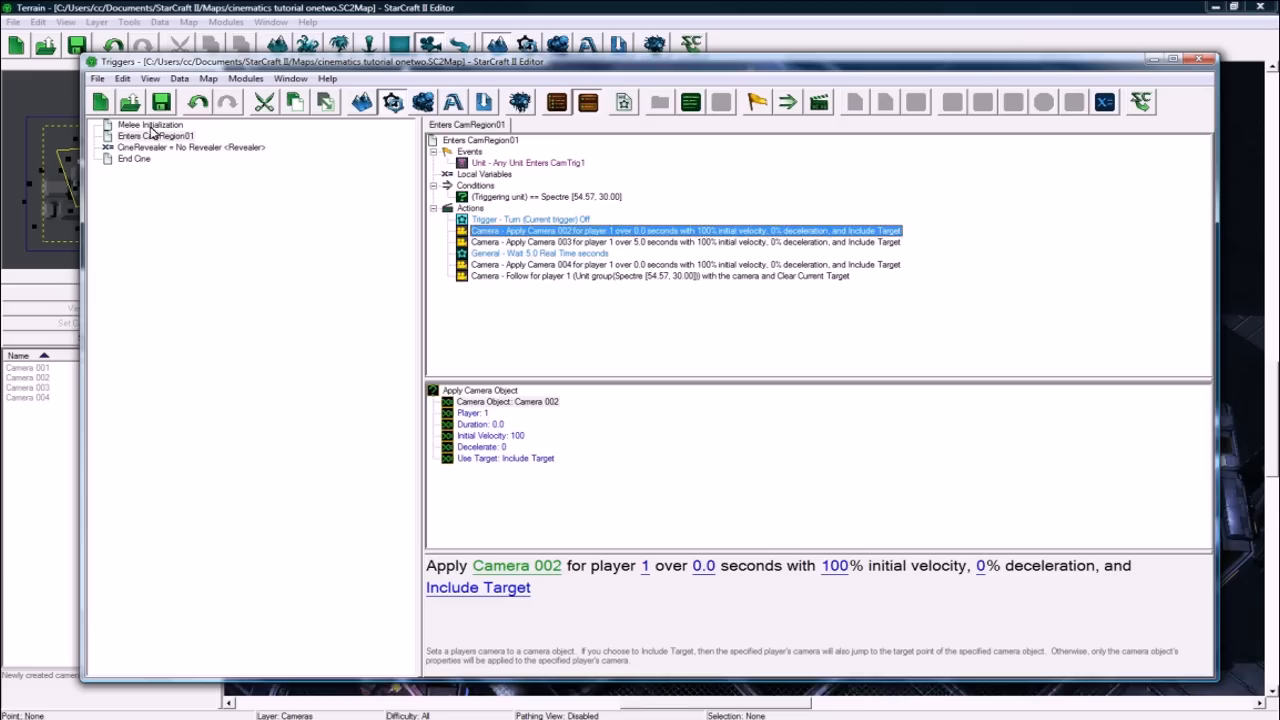
Step: Add Turn Camera Height Displacement Off actions in Melee Initialization and Enters CamRegion01
click(150, 124)
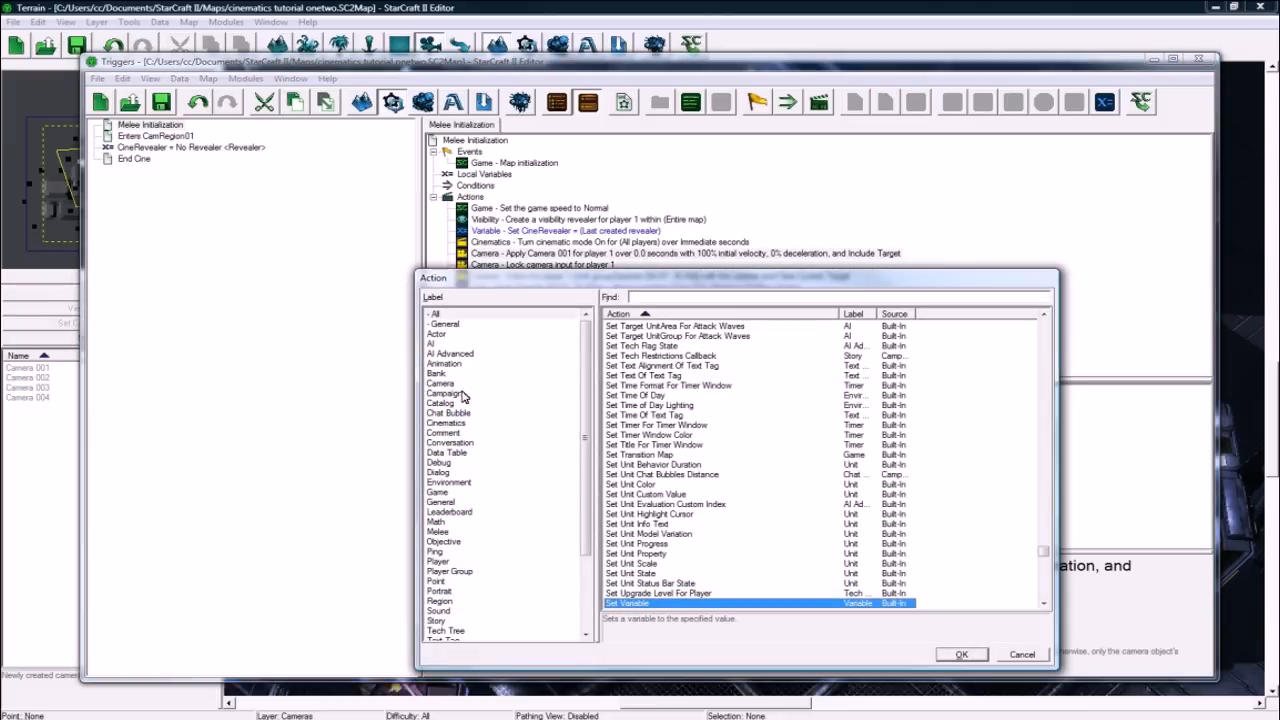
click(439, 383)
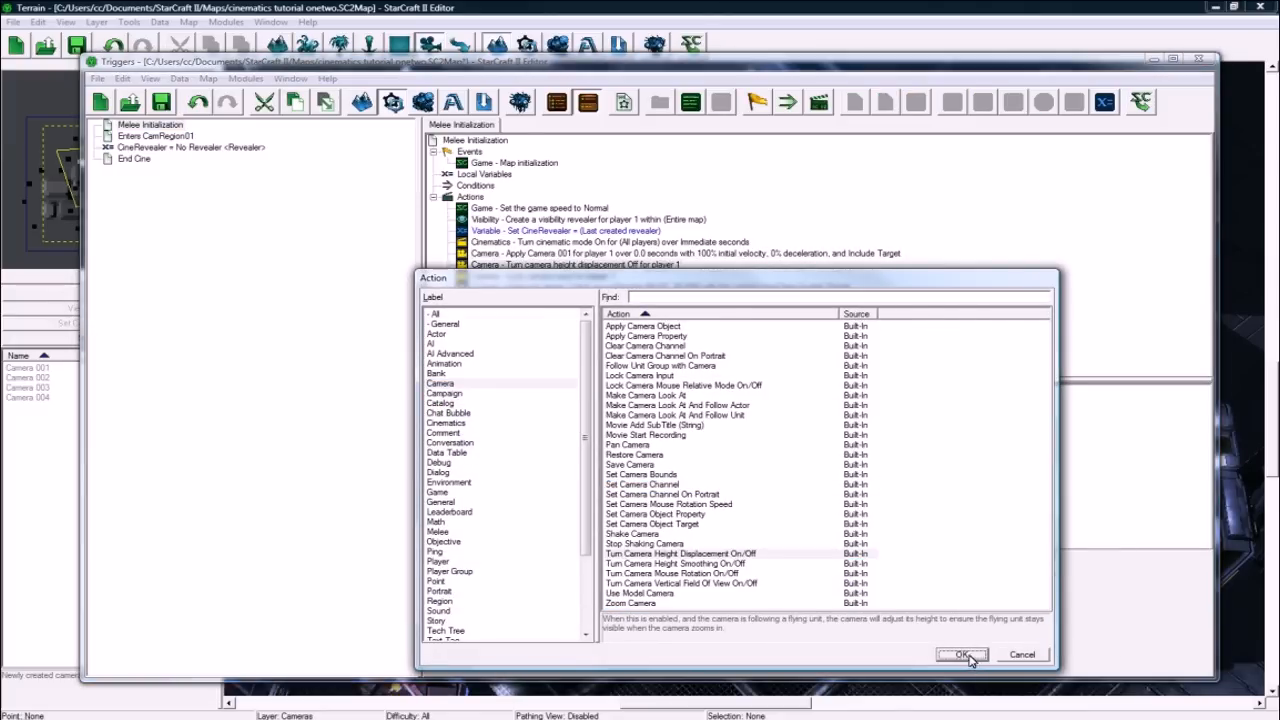
click(961, 654)
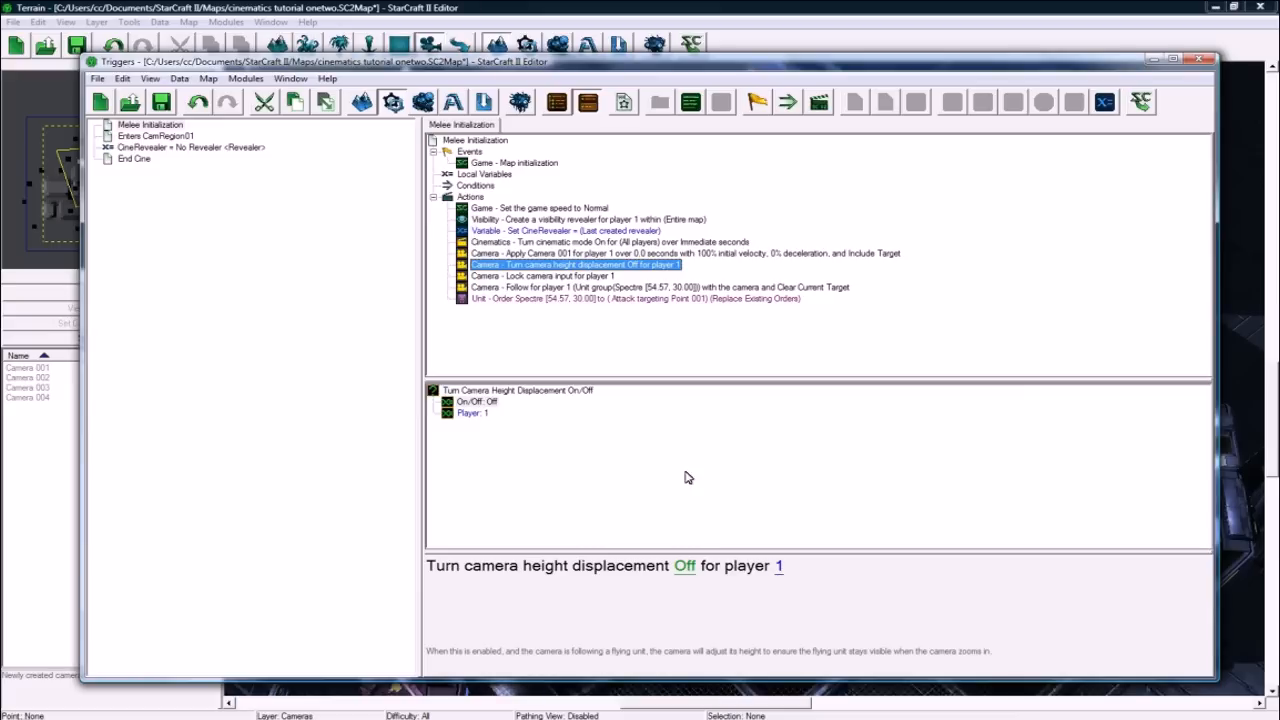
mouse_move(230, 166)
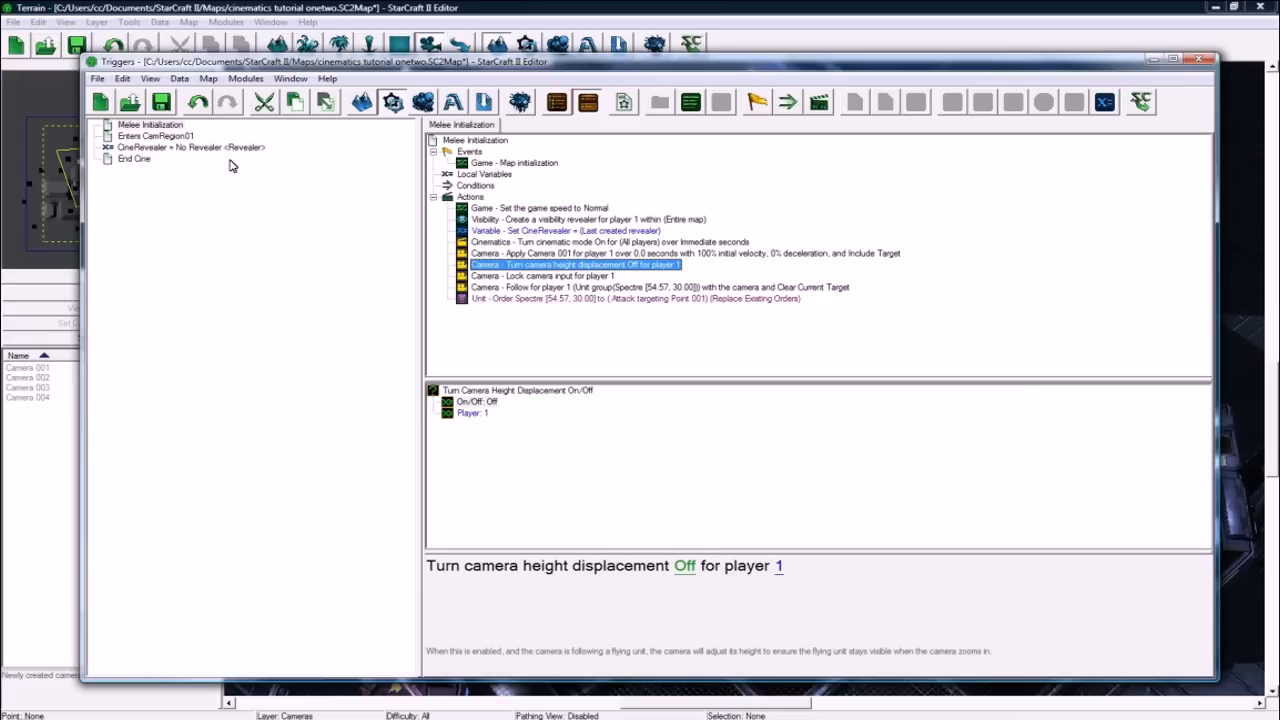
click(155, 136)
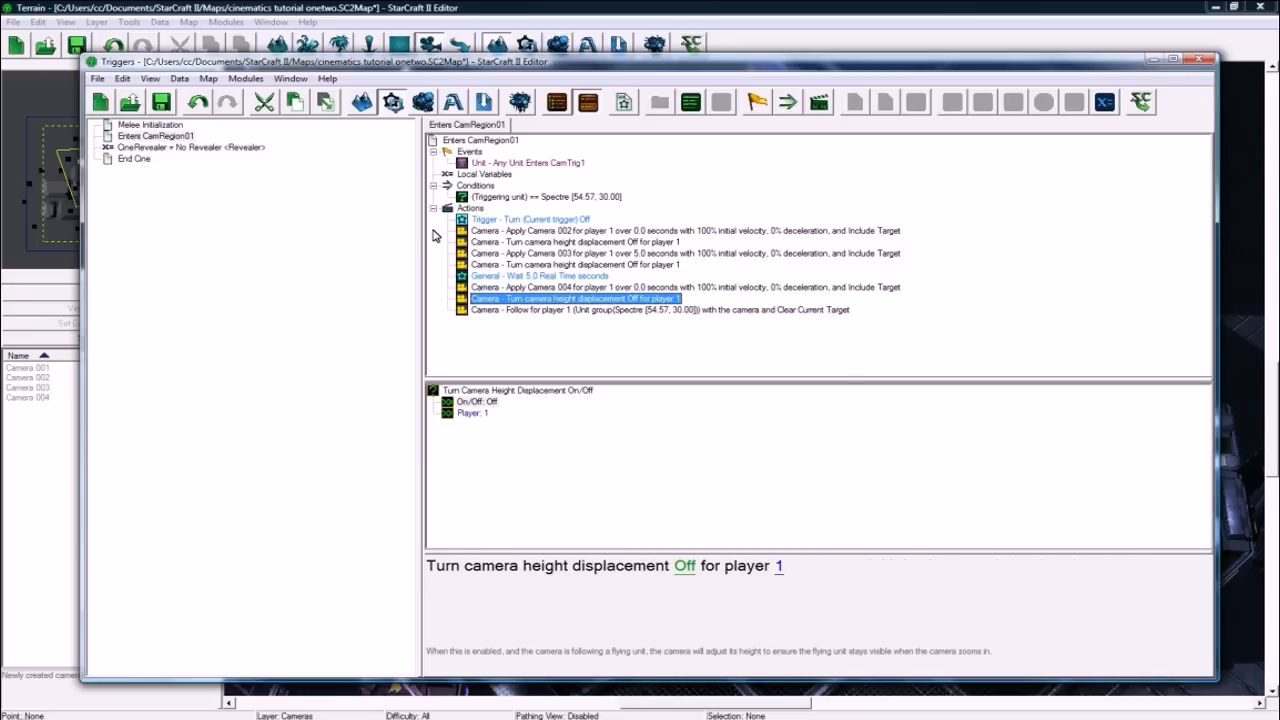
click(150, 124)
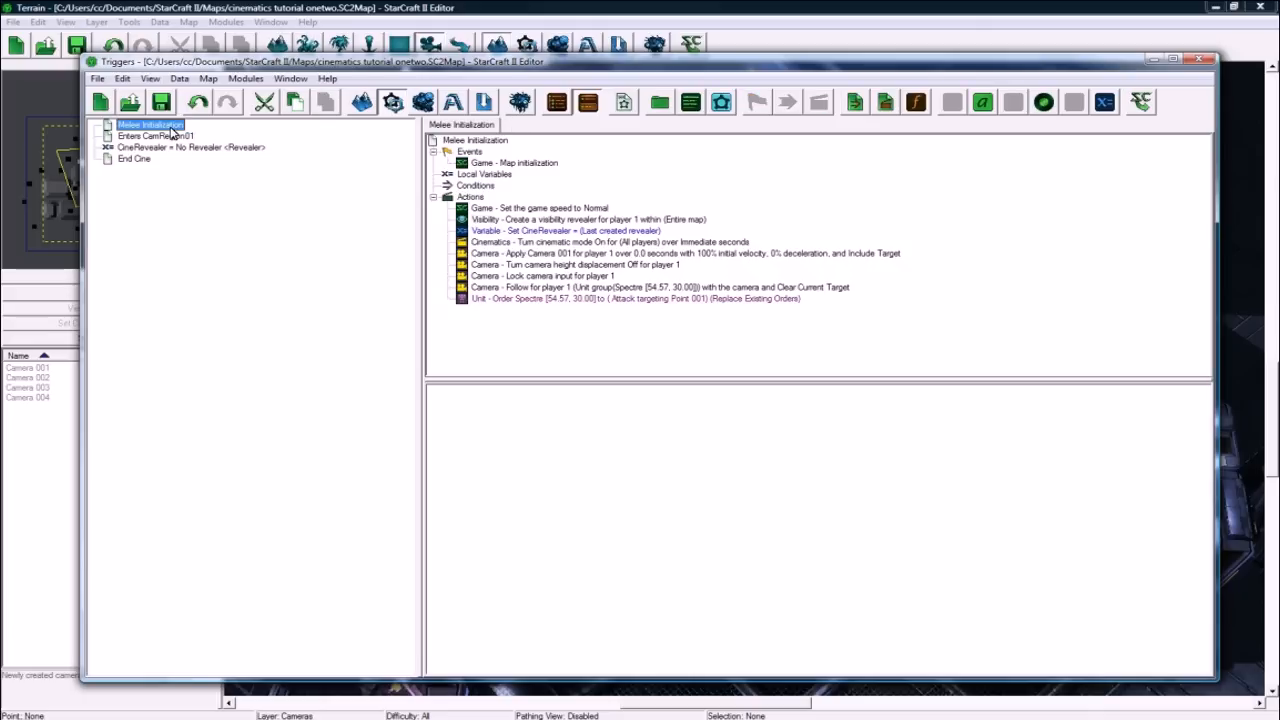
Step: Set Apply Camera 003's duration in Enters CamRegion01 to 4 seconds
click(157, 135)
text(4)
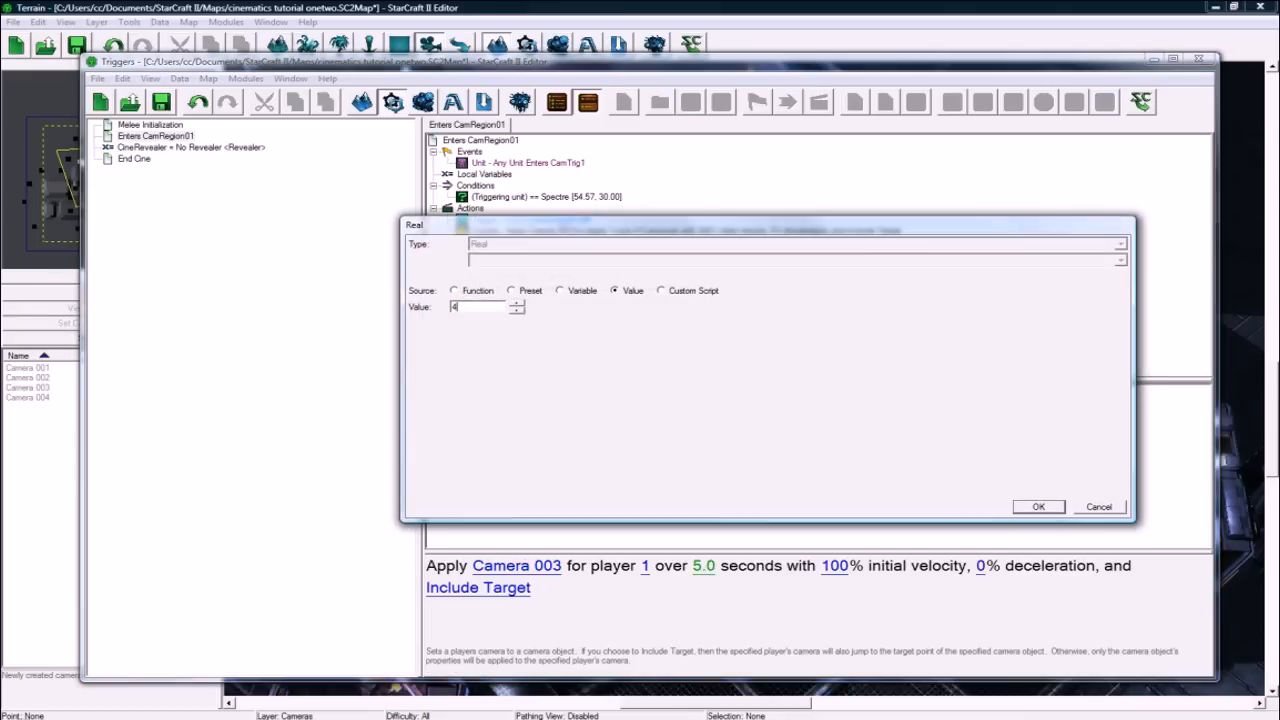
click(1038, 506)
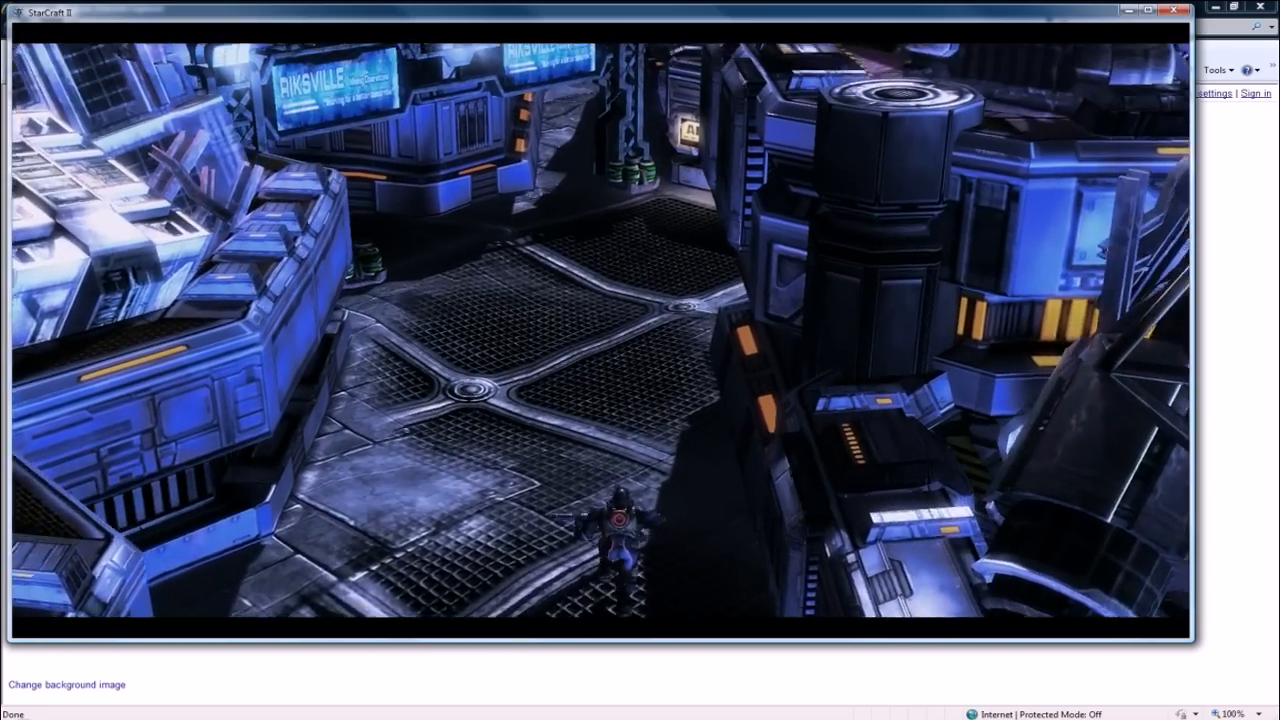
Step: Test the map in StarCraft II and watch the Spectre cinematic play
click(67, 685)
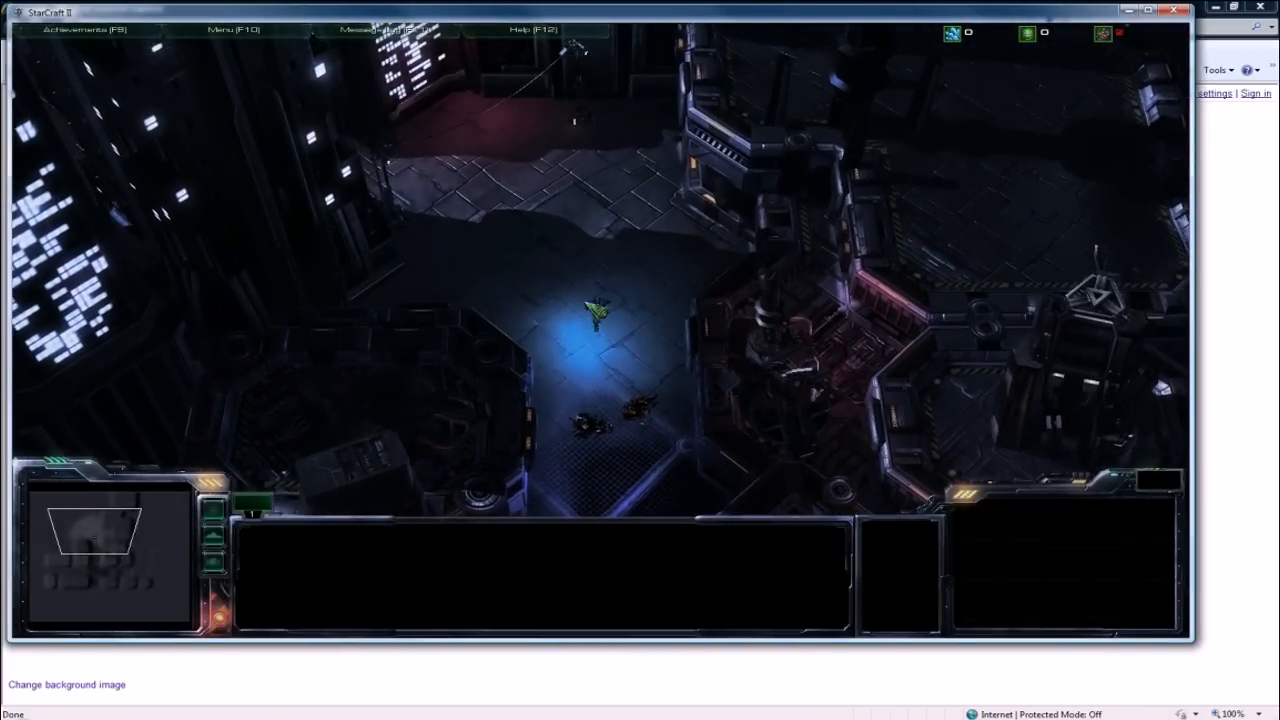
click(620, 315)
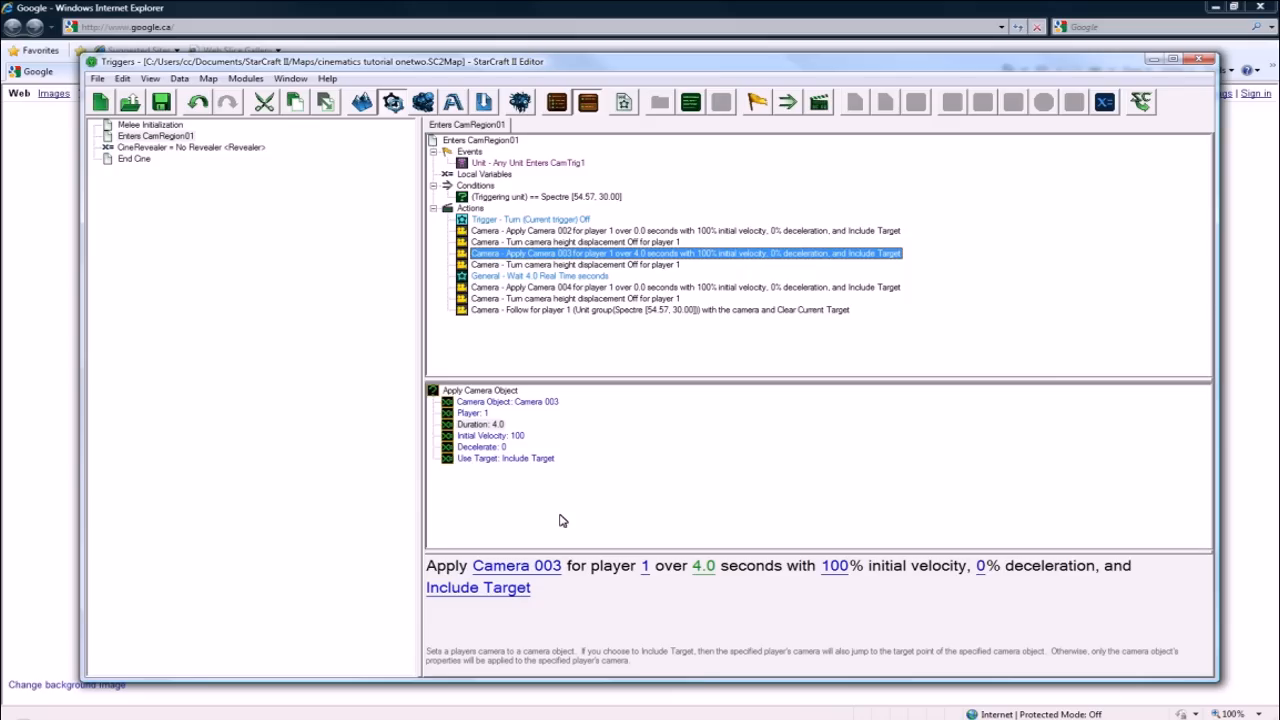
Step: Add a Remove Unit action to End Cine with the Spectre as its unit
click(133, 160)
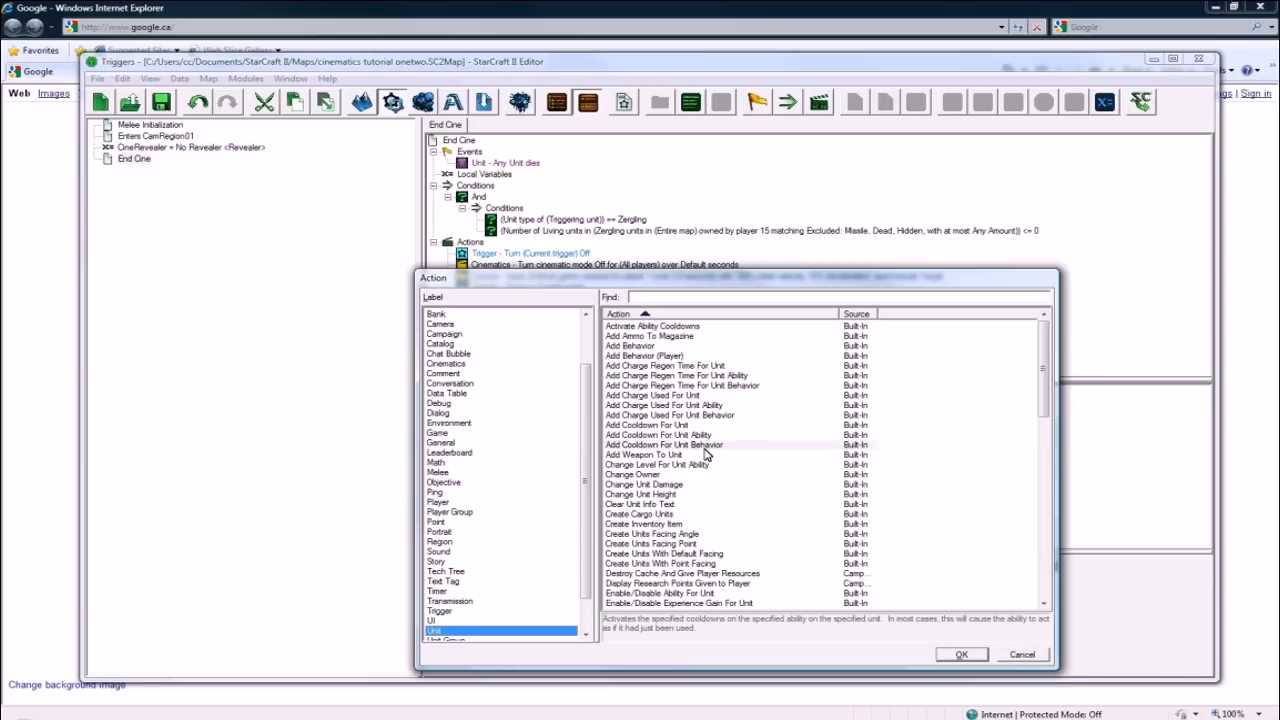
scroll(down, 3)
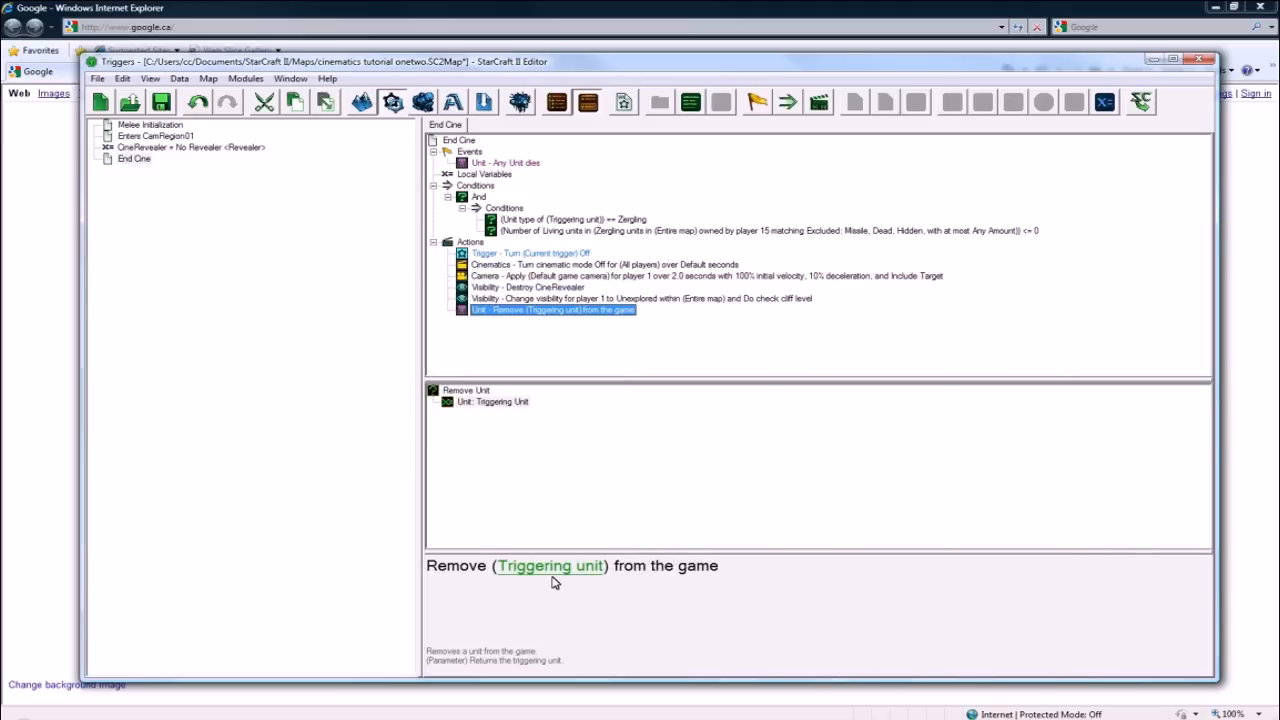
double_click(549, 565)
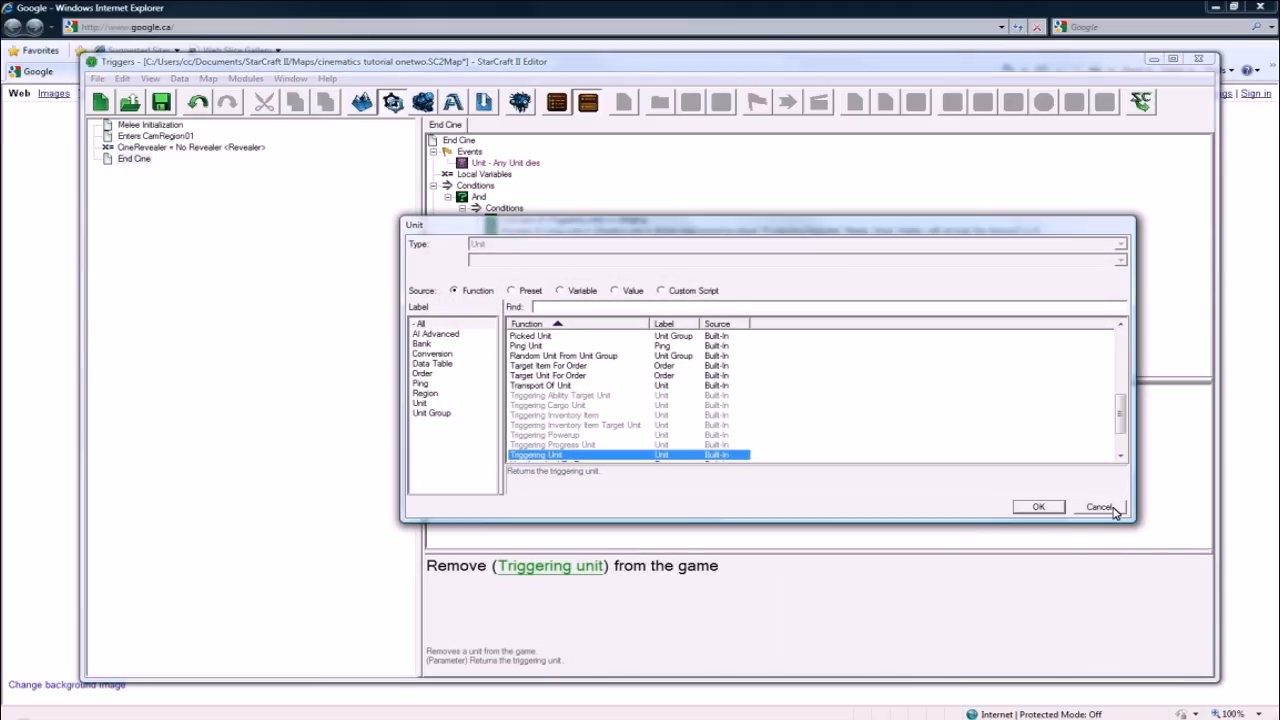
click(614, 290)
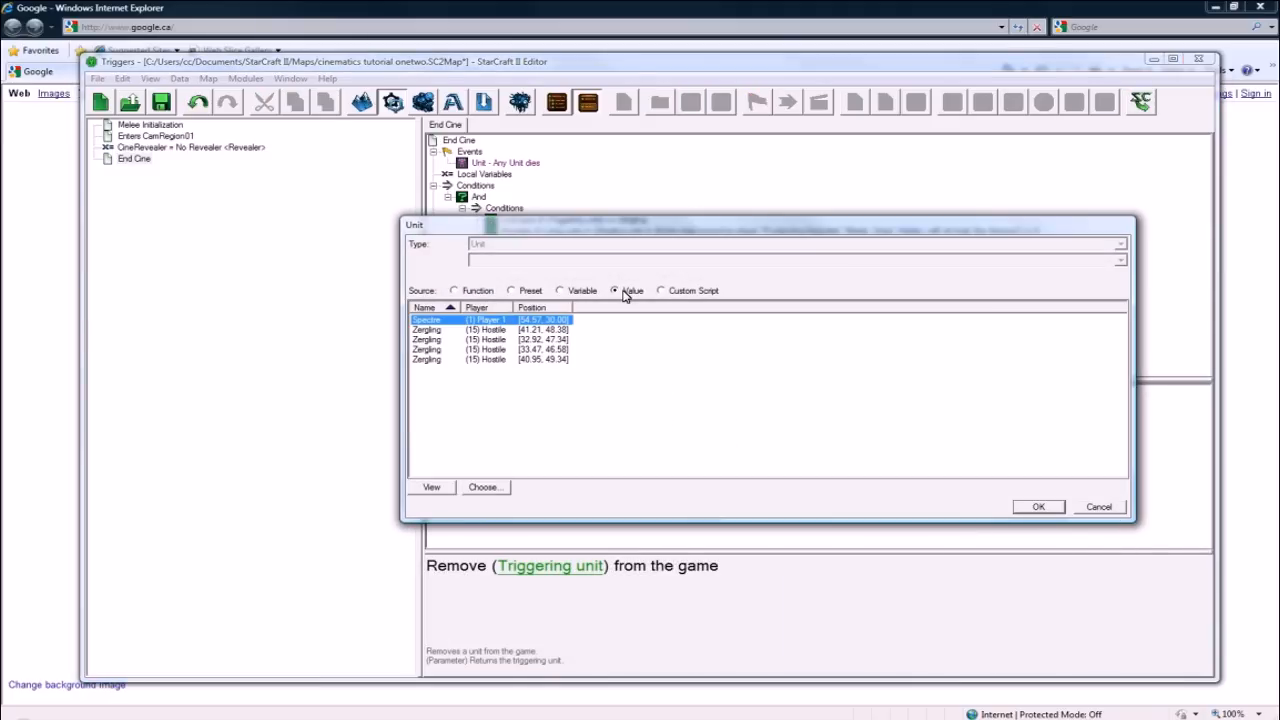
click(1039, 506)
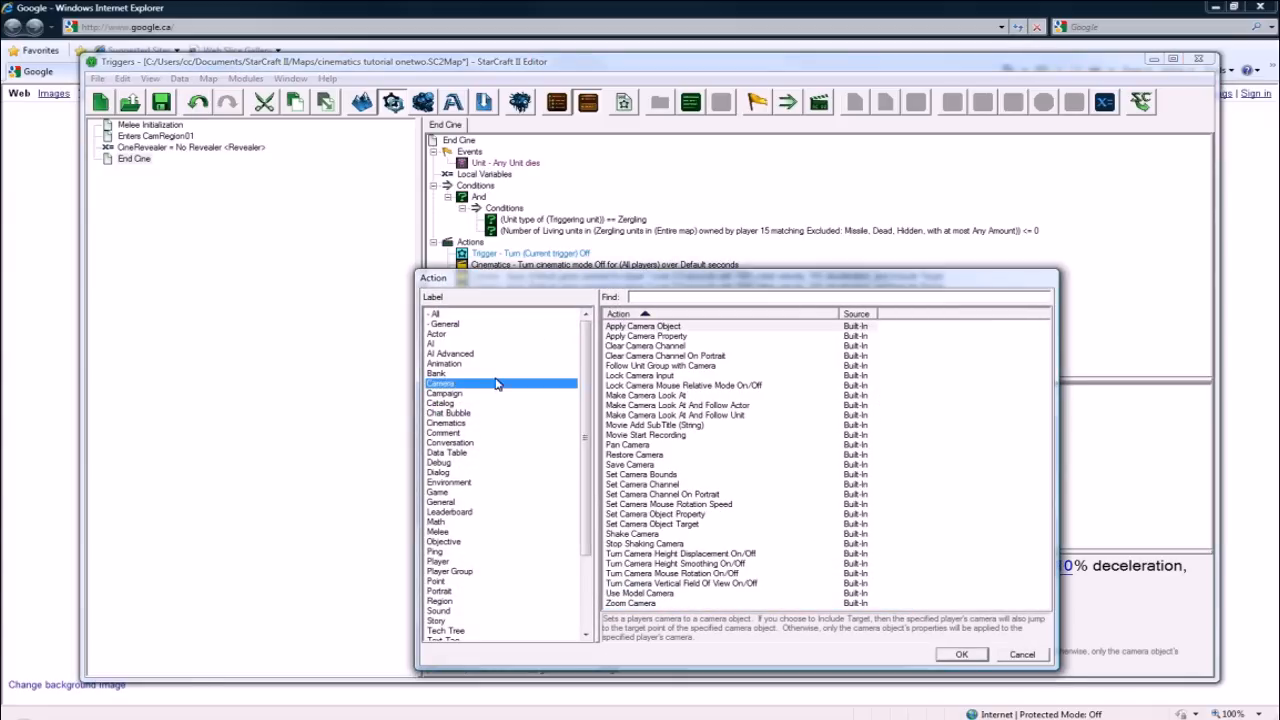
mouse_move(680, 378)
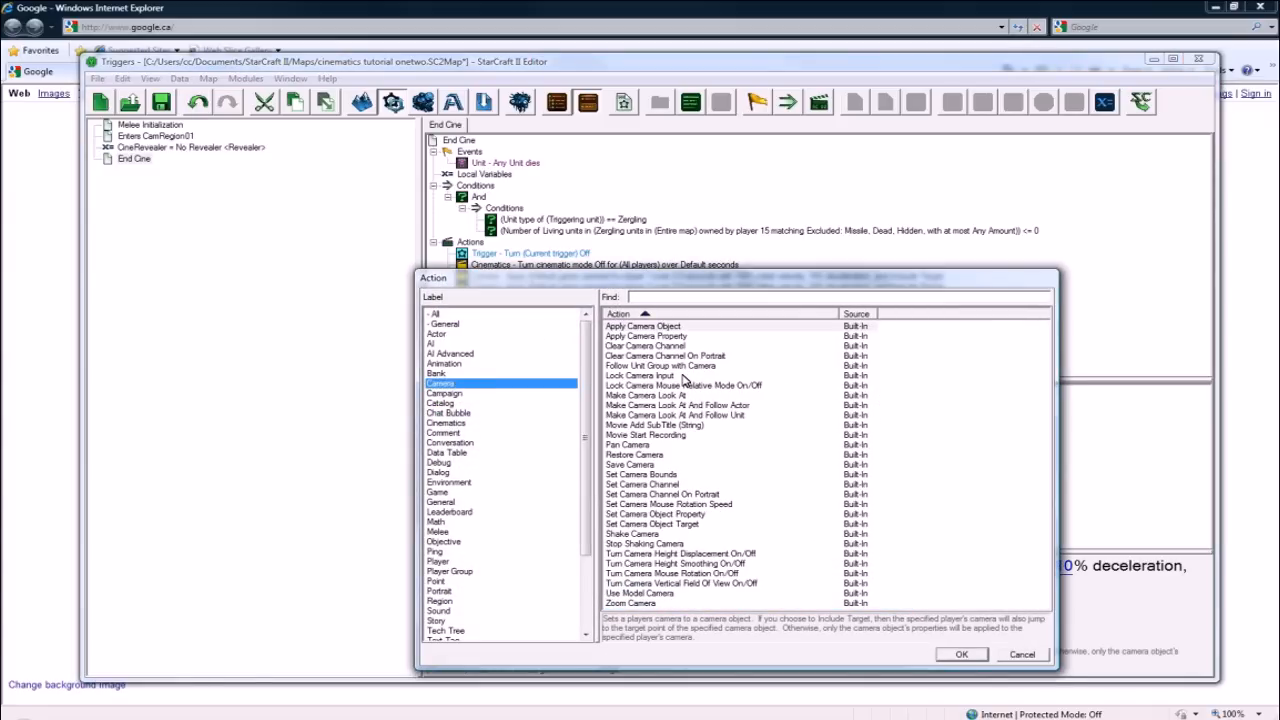
Step: Add a Lock Camera Input action to End Cine set to Unlock
click(642, 375)
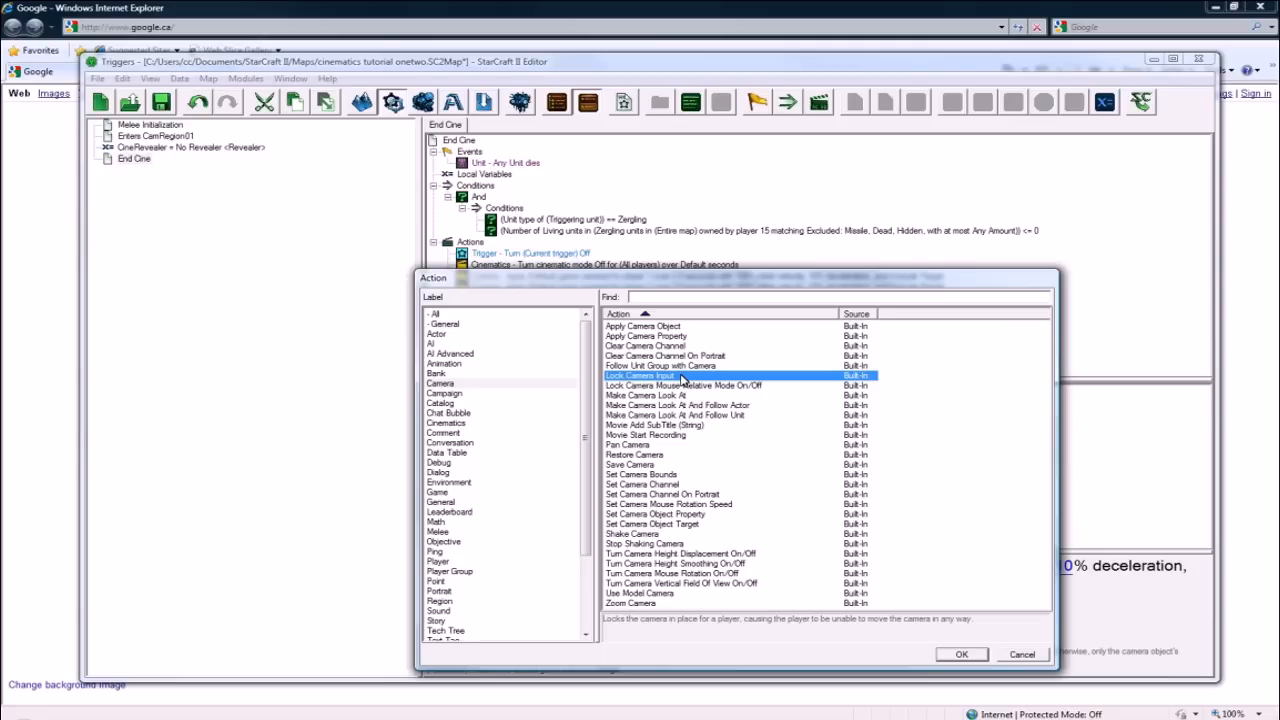
click(961, 654)
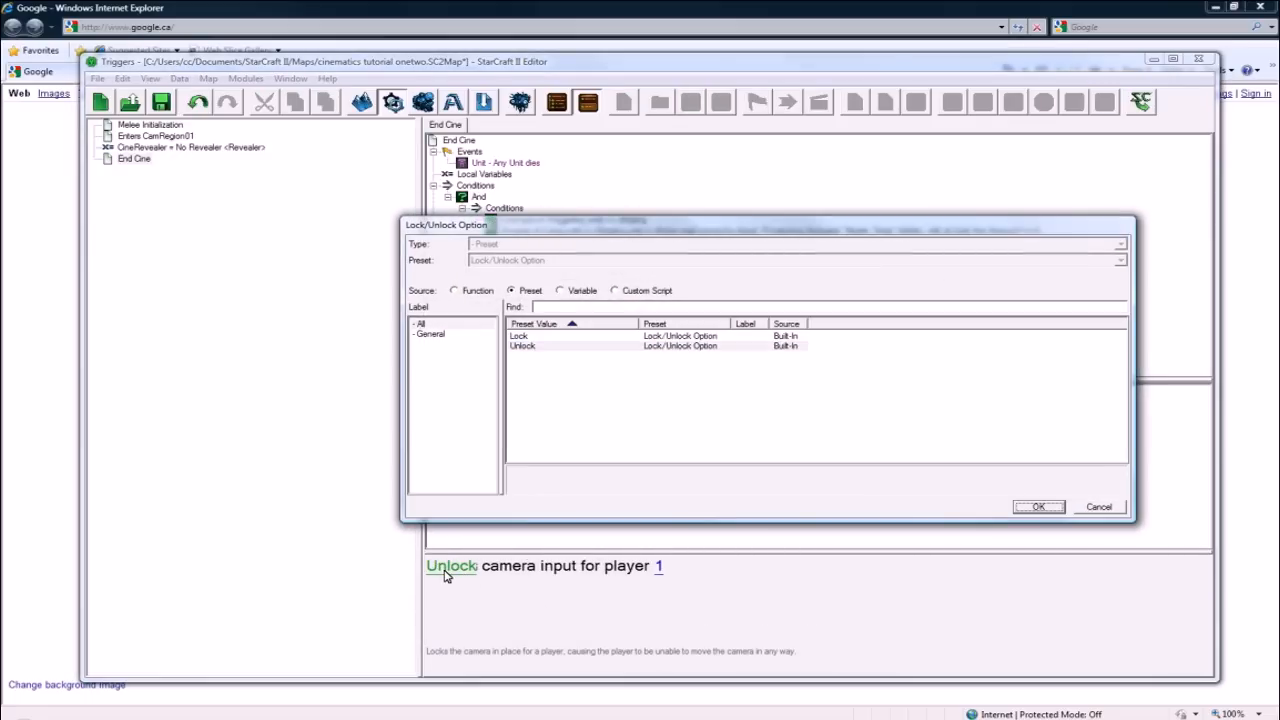
click(1043, 506)
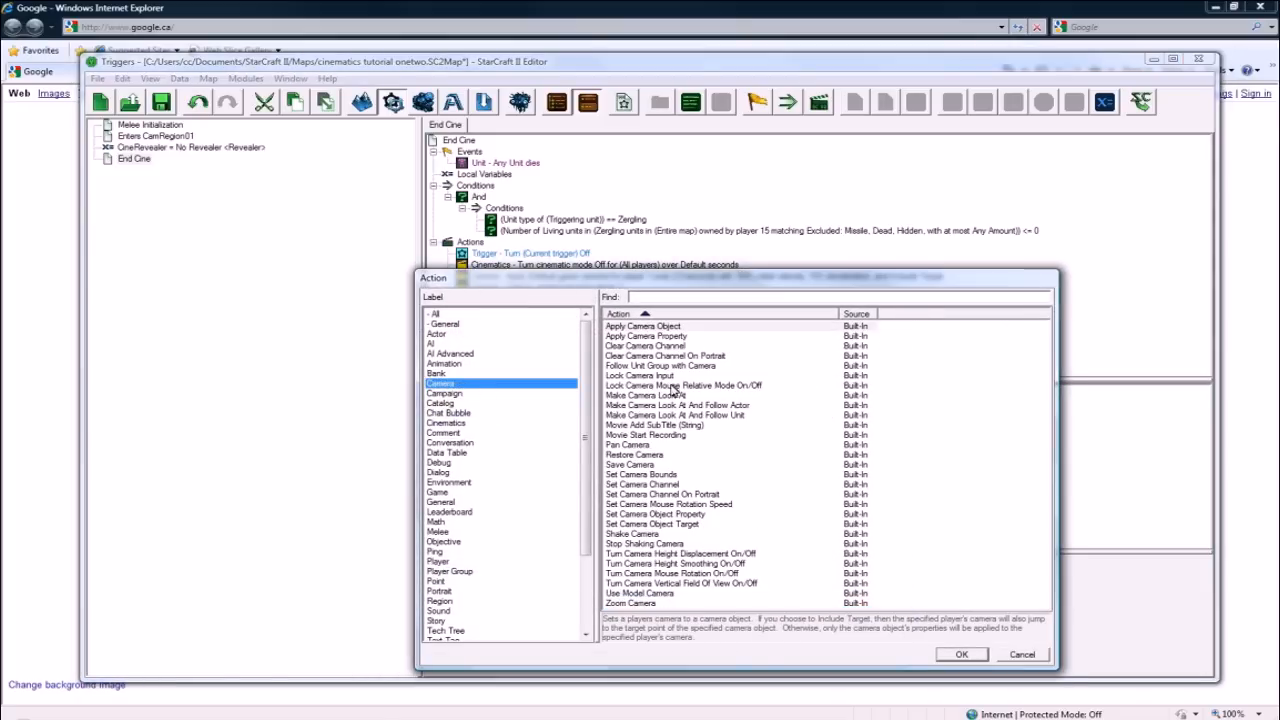
Step: Add a Pan Camera action and move Remove Spectre up under Turn trigger off
click(679, 405)
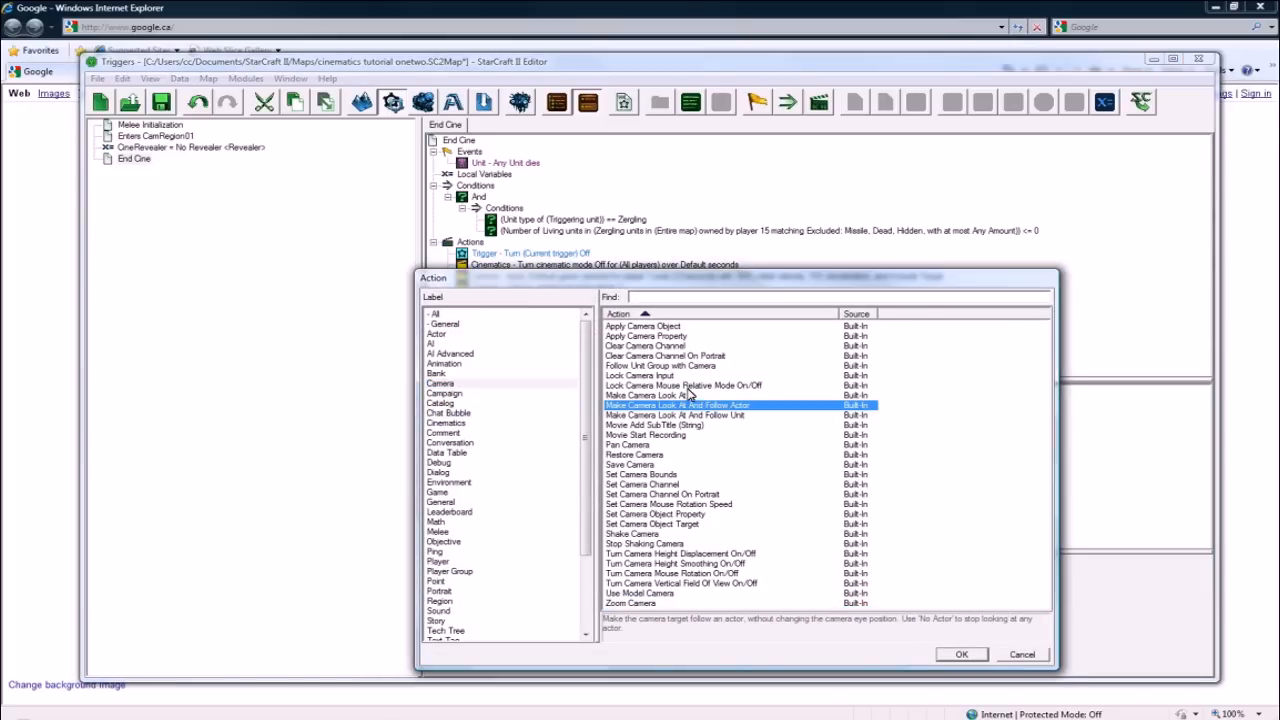
click(629, 445)
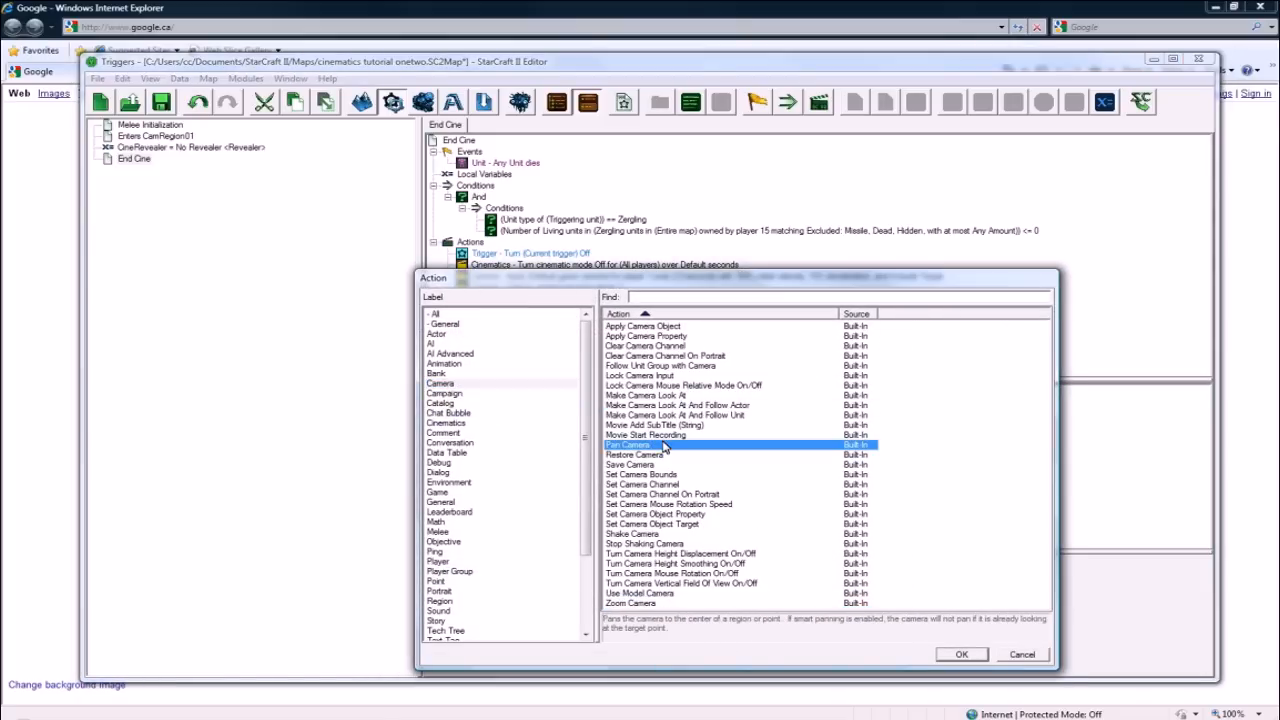
click(960, 654)
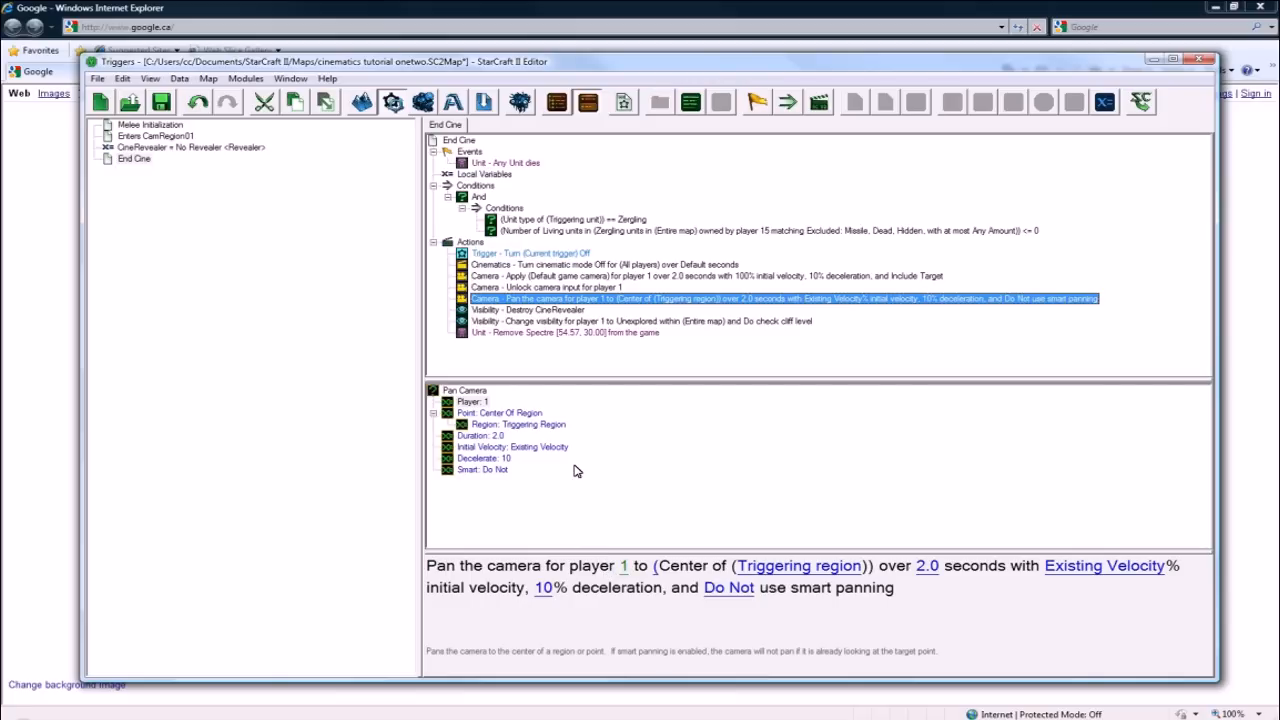
click(560, 332)
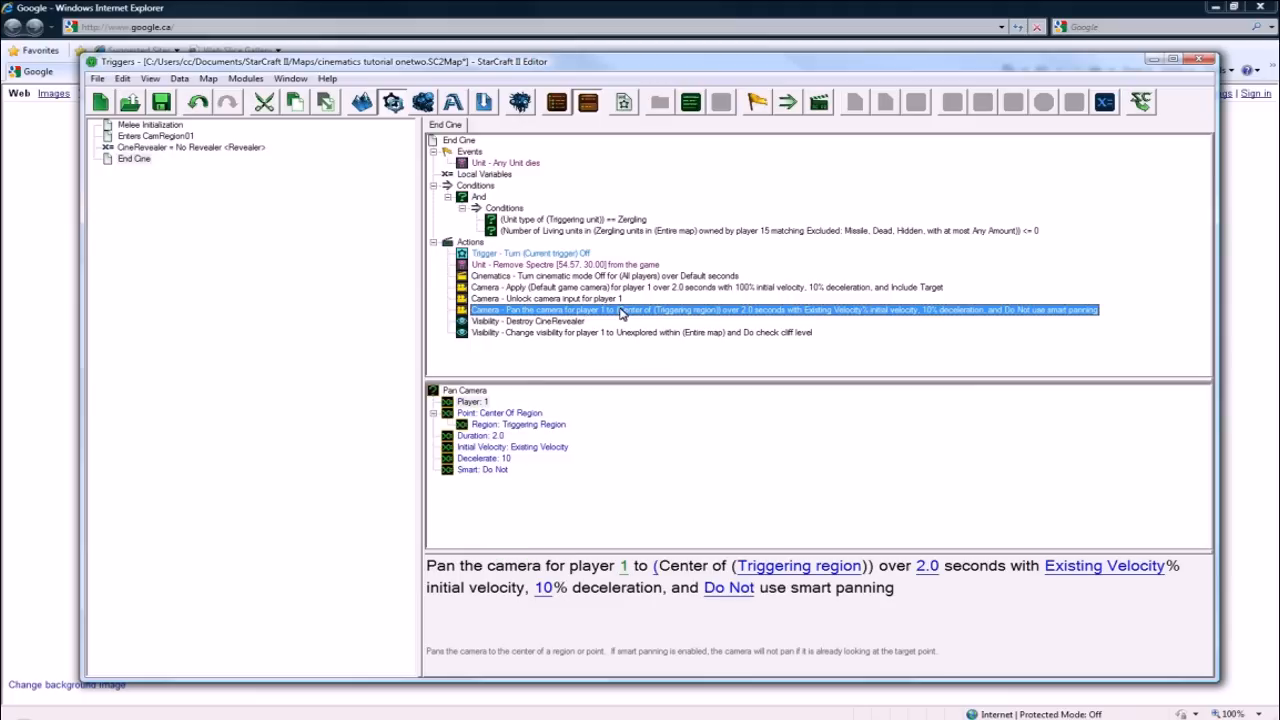
right_click(620, 309)
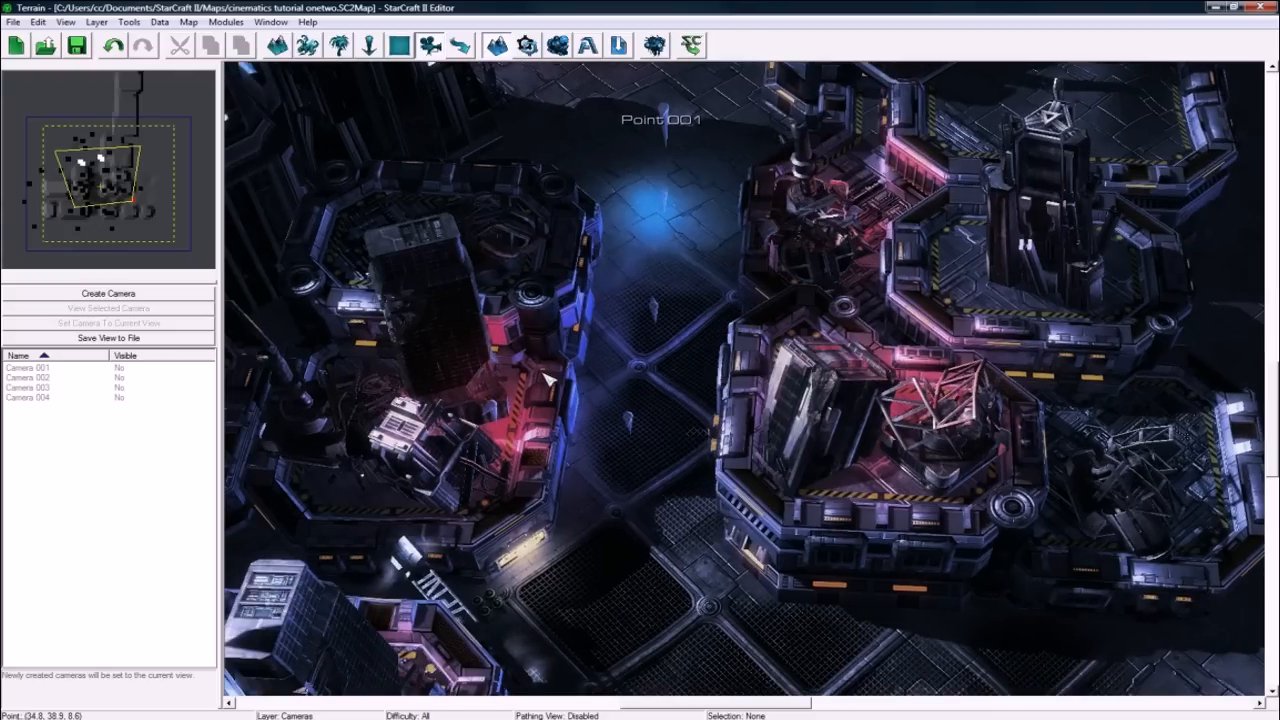
Step: Reduce the Target Z Offset of Camera 004 and Camera 001 in Camera Properties
click(30, 399)
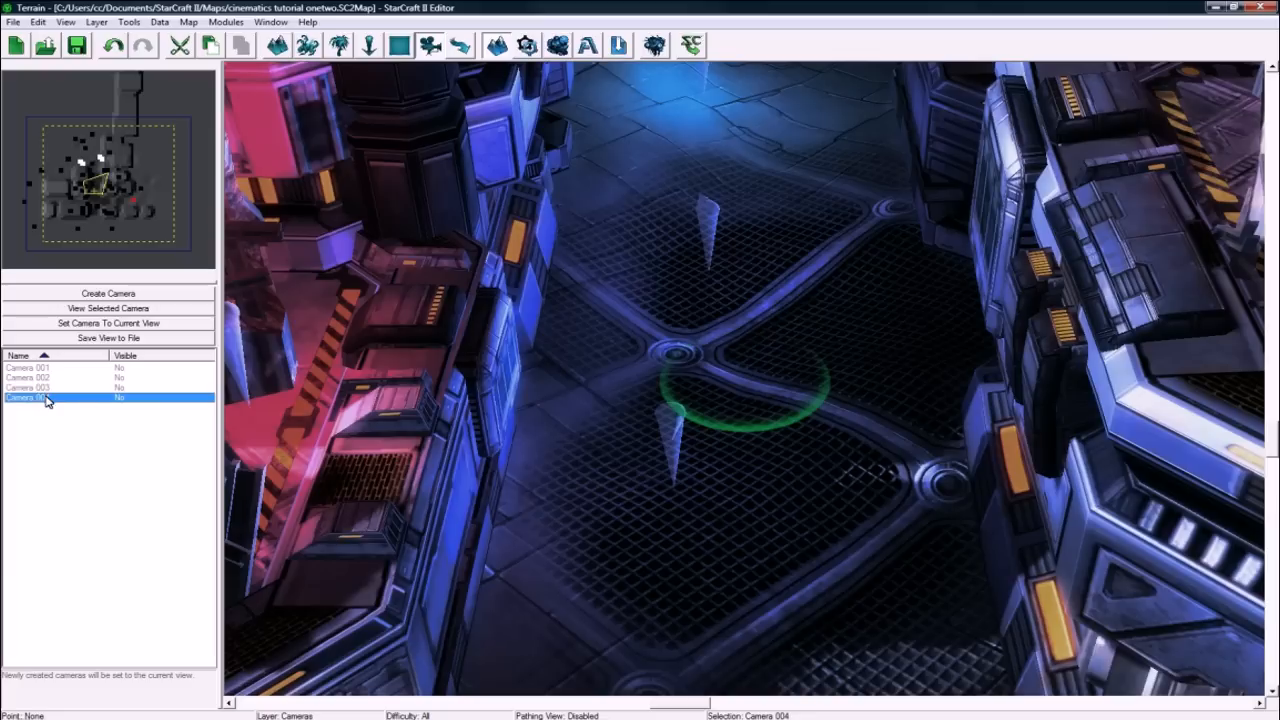
double_click(40, 400)
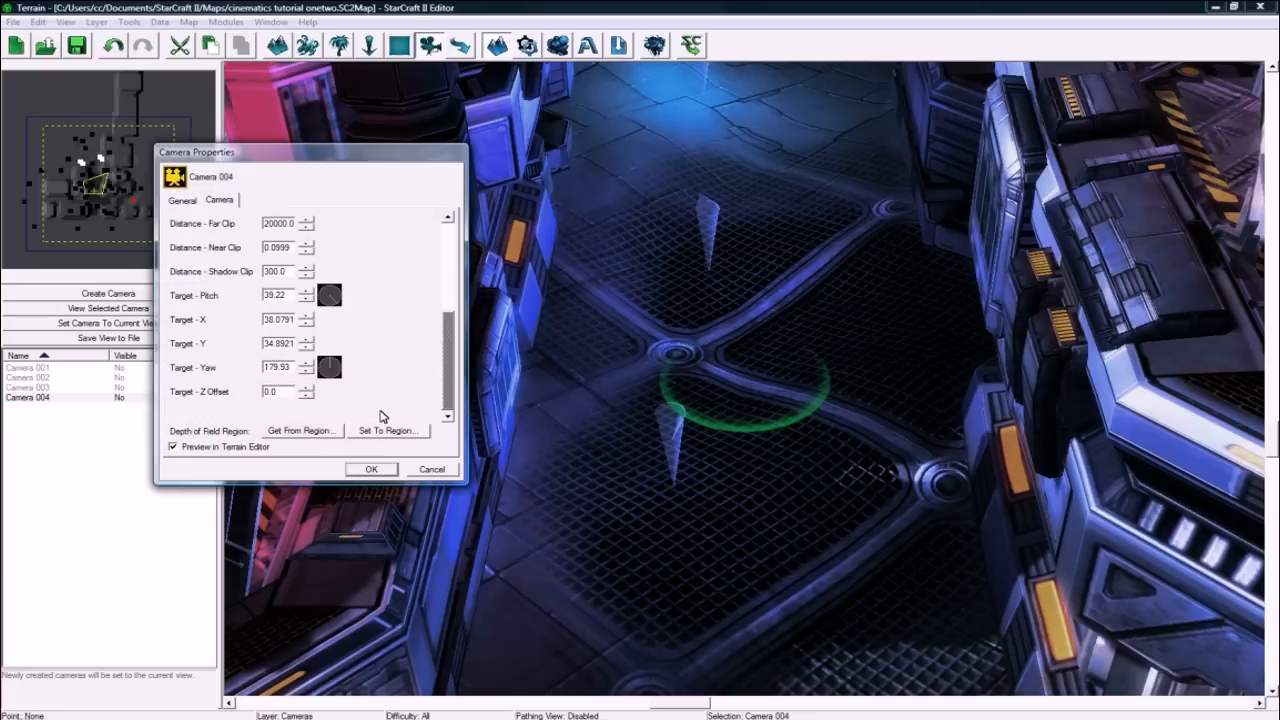
click(311, 397)
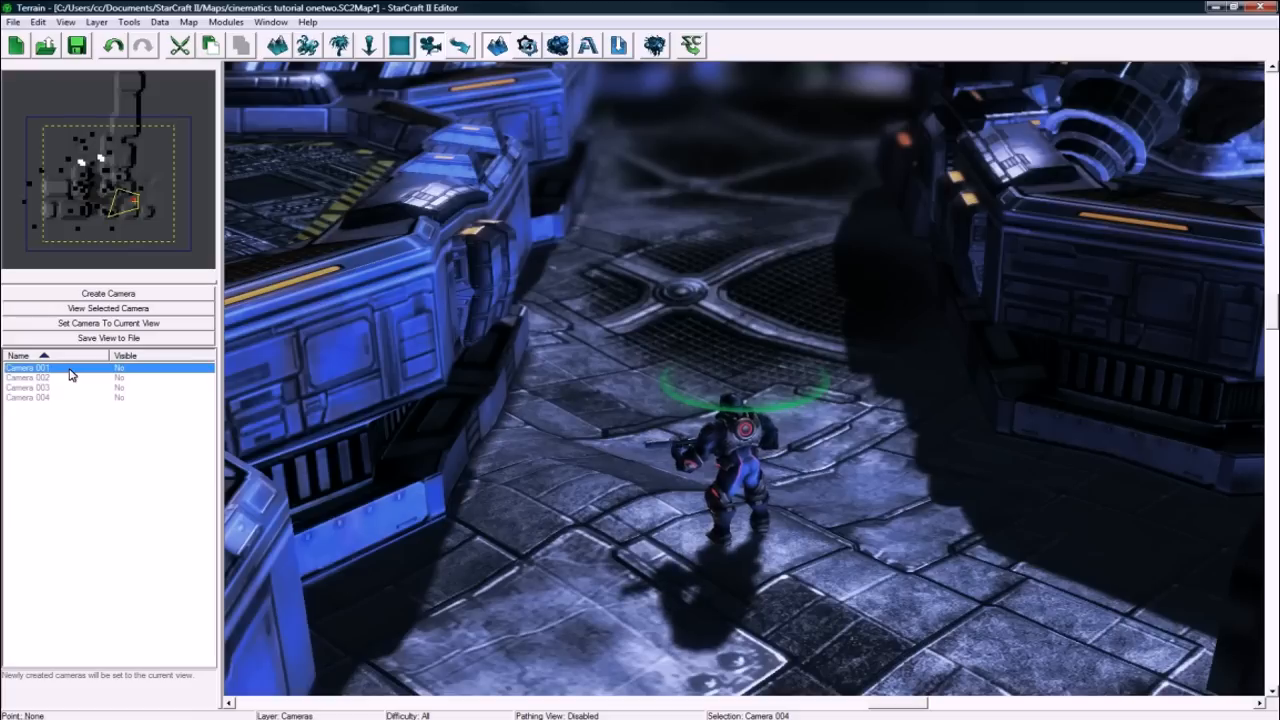
double_click(30, 368)
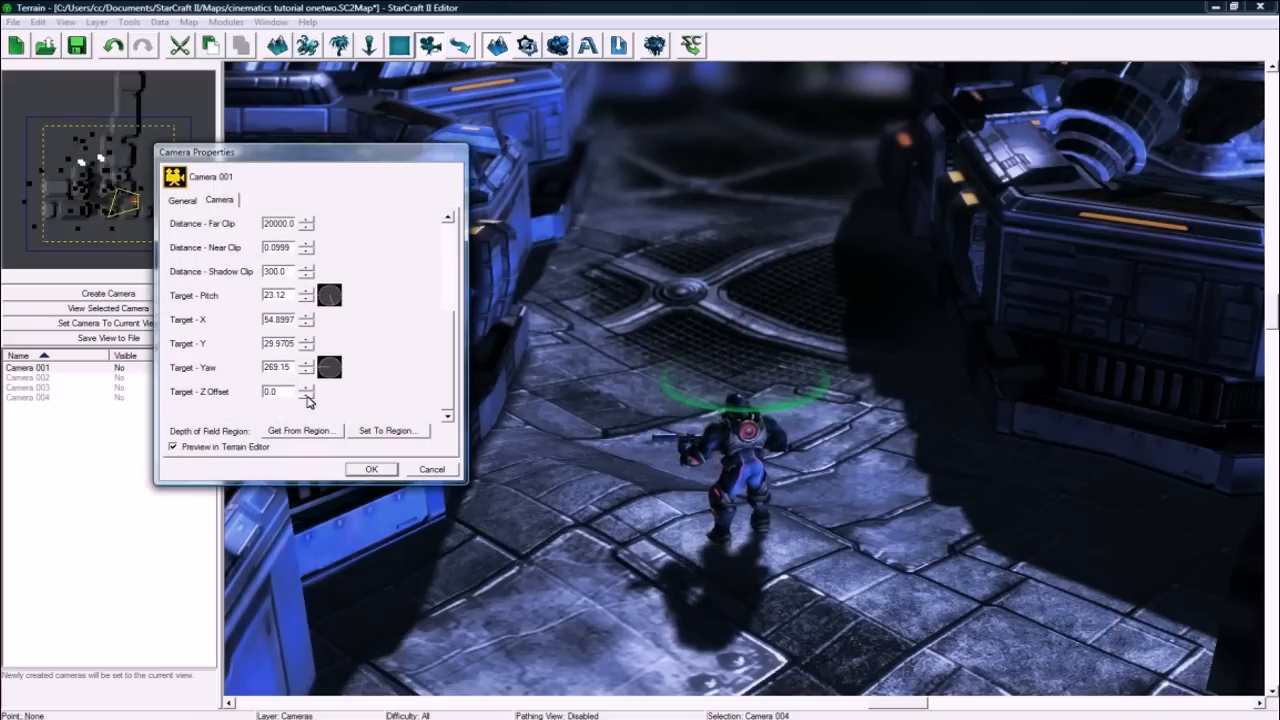
click(371, 469)
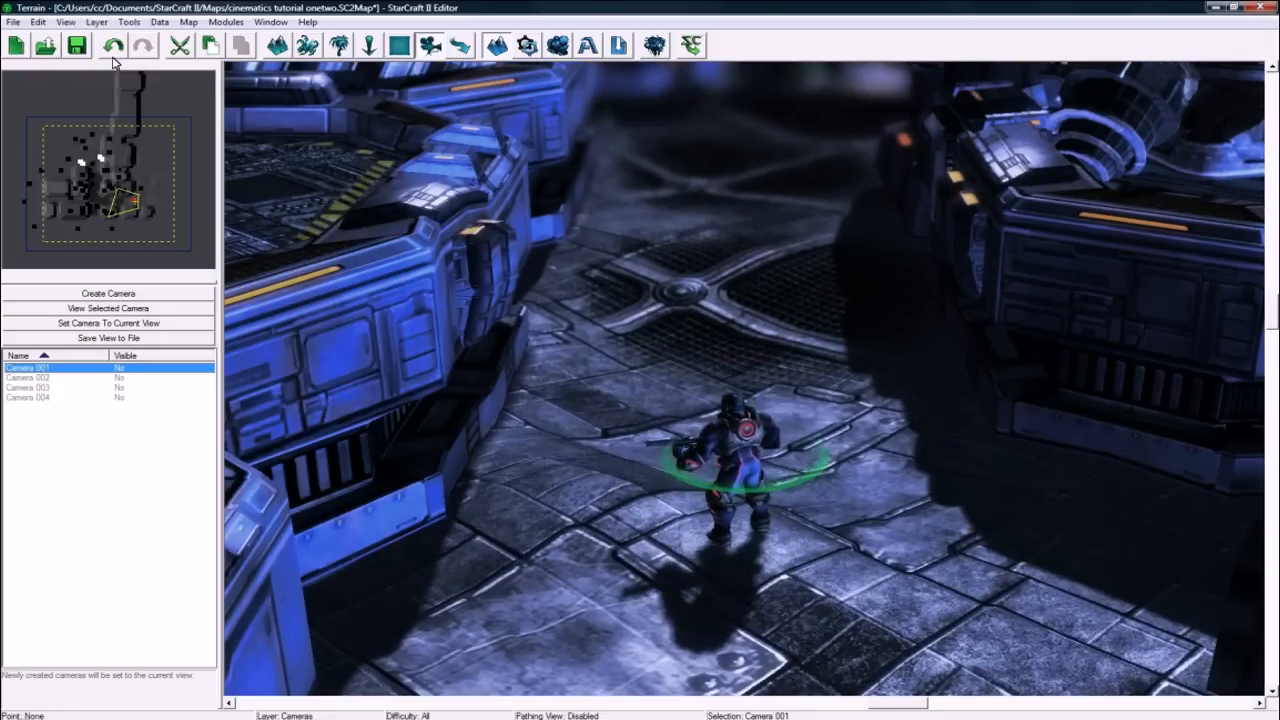